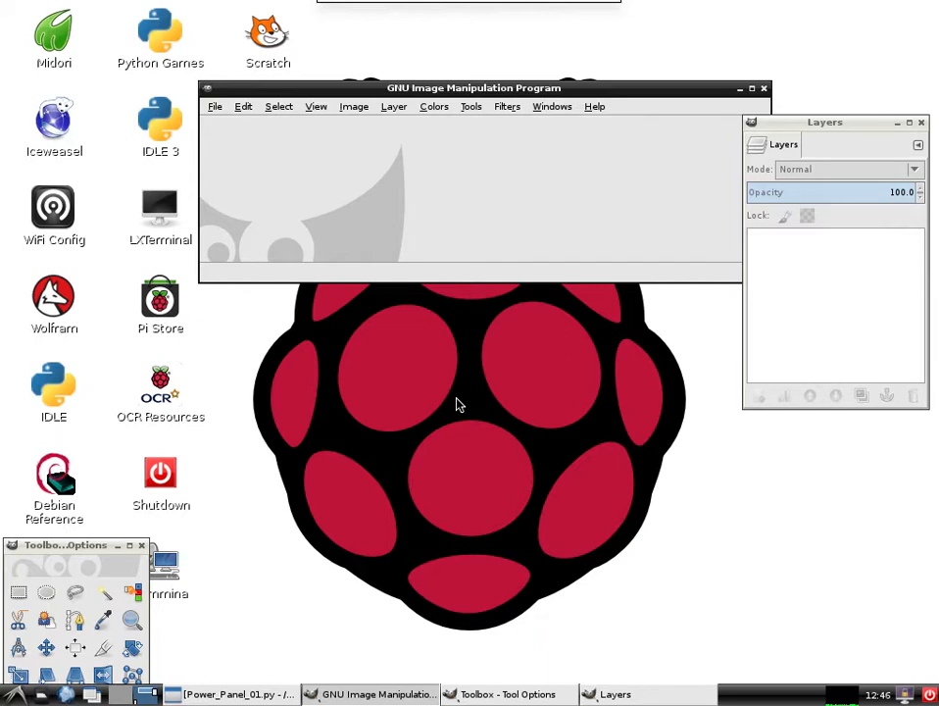
{"action": "mouse_move", "coordinate": [61, 555]}
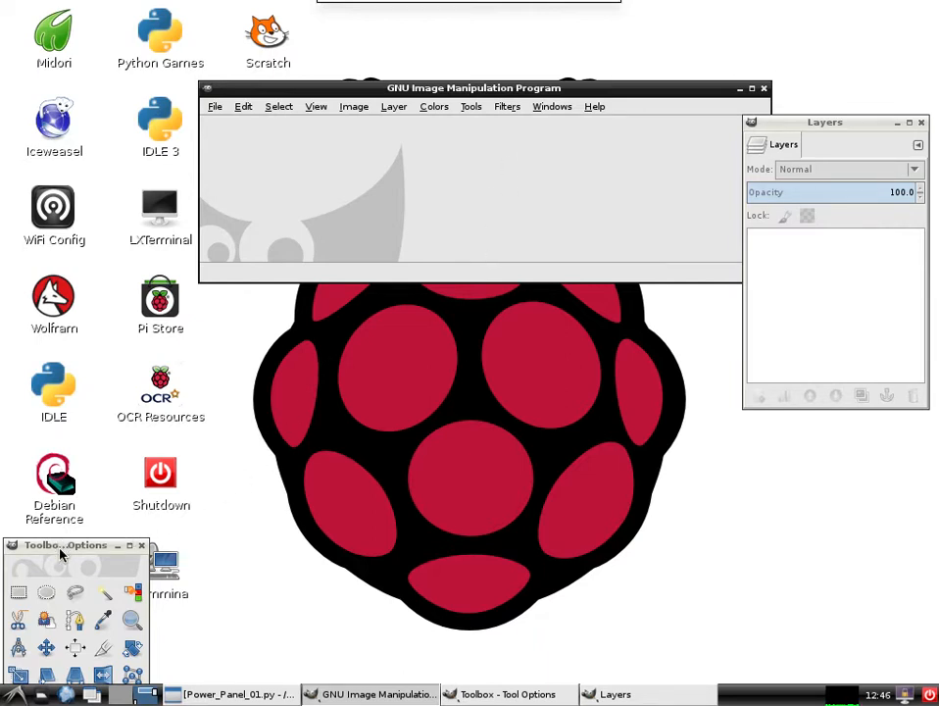
- Move the Toolbox window to the top-left so the tool options show fully
{"action": "left_click_drag", "start_coordinate": [66, 545], "coordinate": [114, 66]}
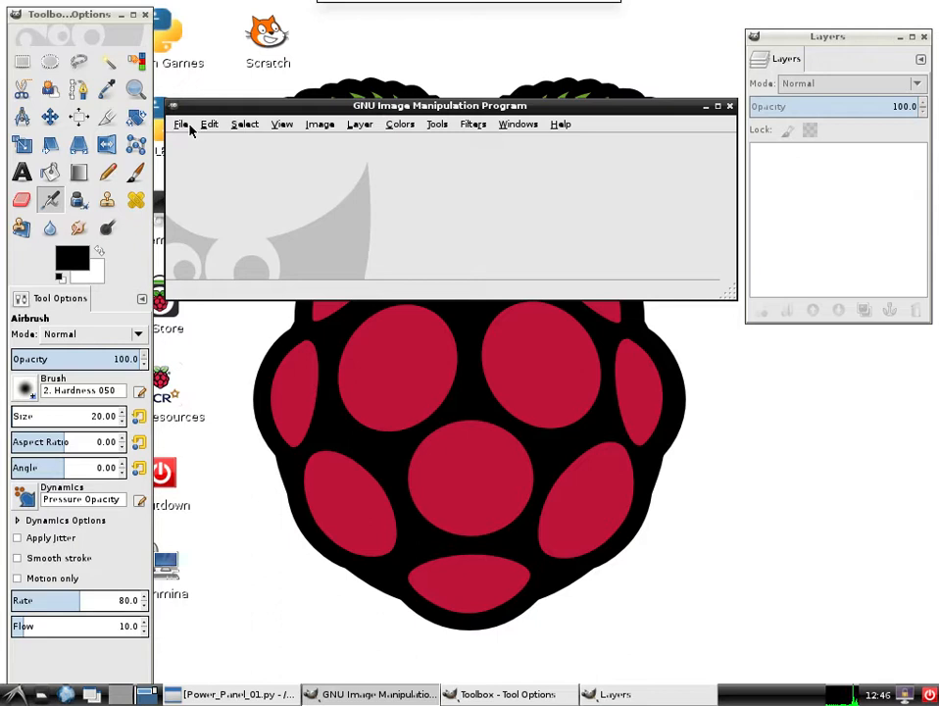
- Create a new image 120 px wide by 35 px high via File > New
{"action": "left_click", "coordinate": [180, 124]}
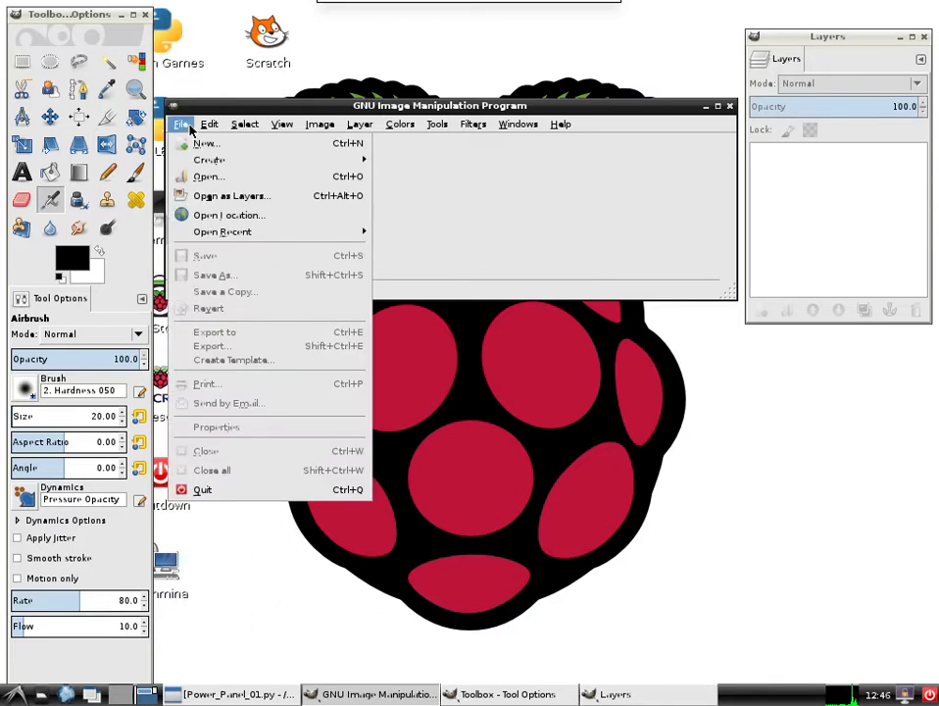
{"action": "mouse_move", "coordinate": [204, 143]}
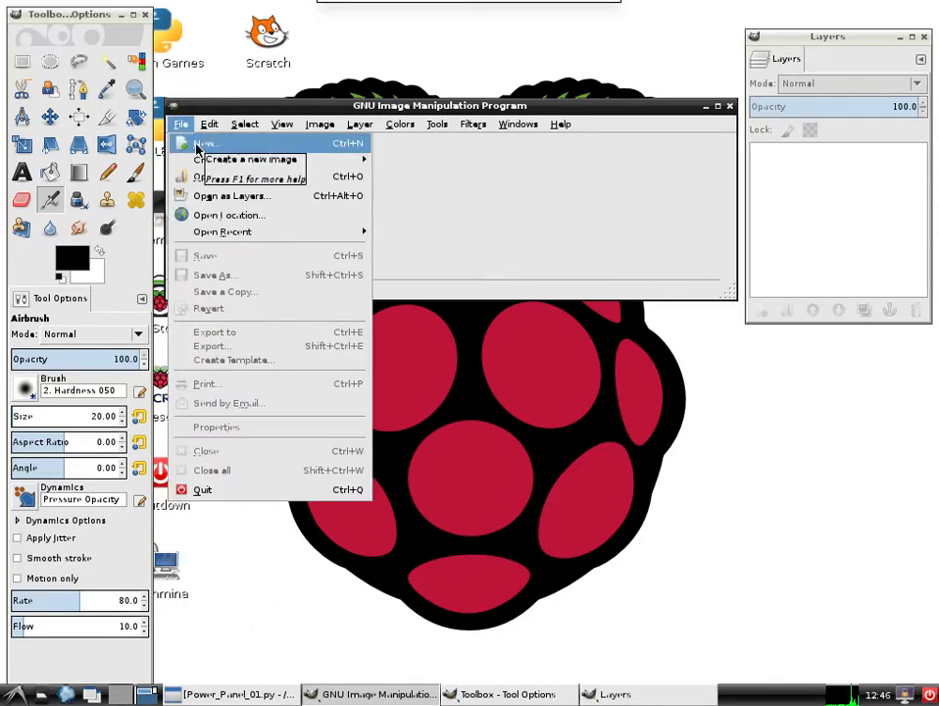
{"action": "left_click", "coordinate": [202, 143]}
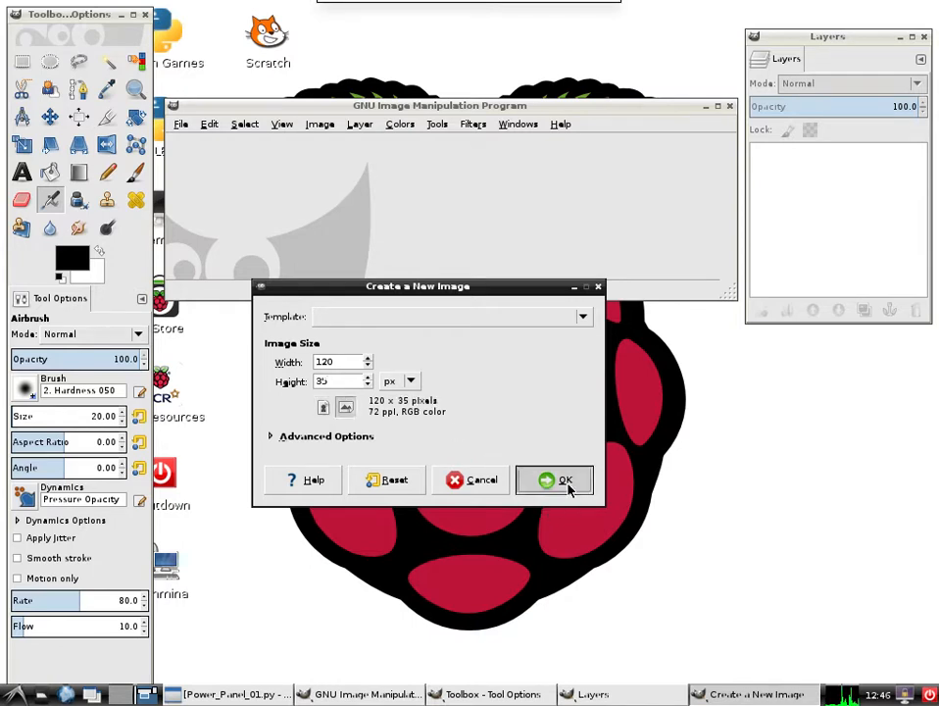
{"action": "left_click", "coordinate": [555, 479]}
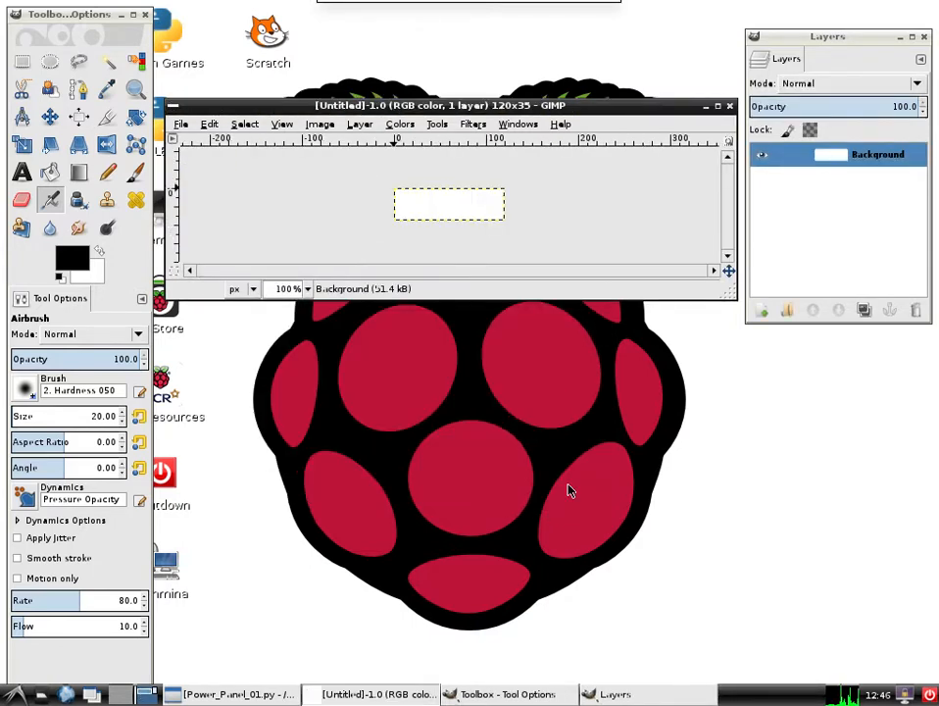
{"action": "mouse_move", "coordinate": [423, 435]}
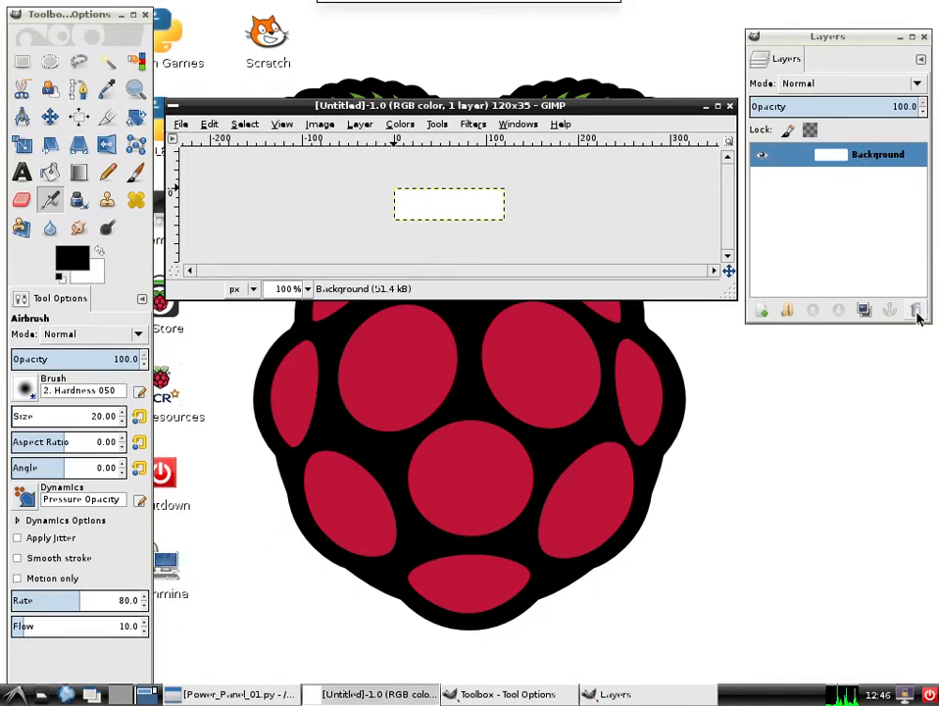
- Delete the white background layer and add a transparent layer named 'border'
{"action": "left_click", "coordinate": [915, 310]}
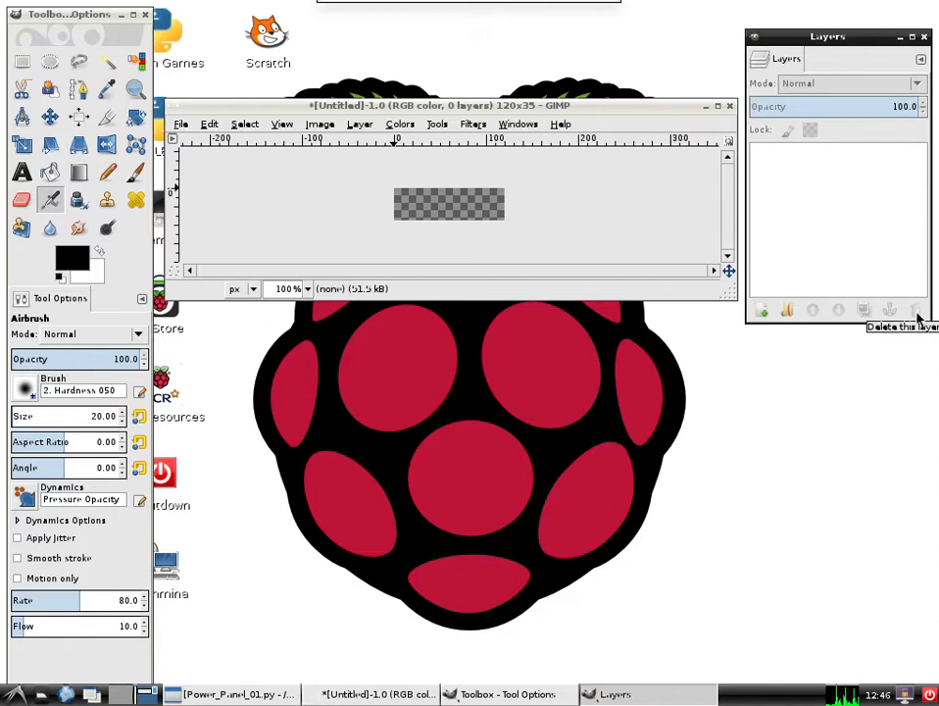
{"action": "mouse_move", "coordinate": [749, 314]}
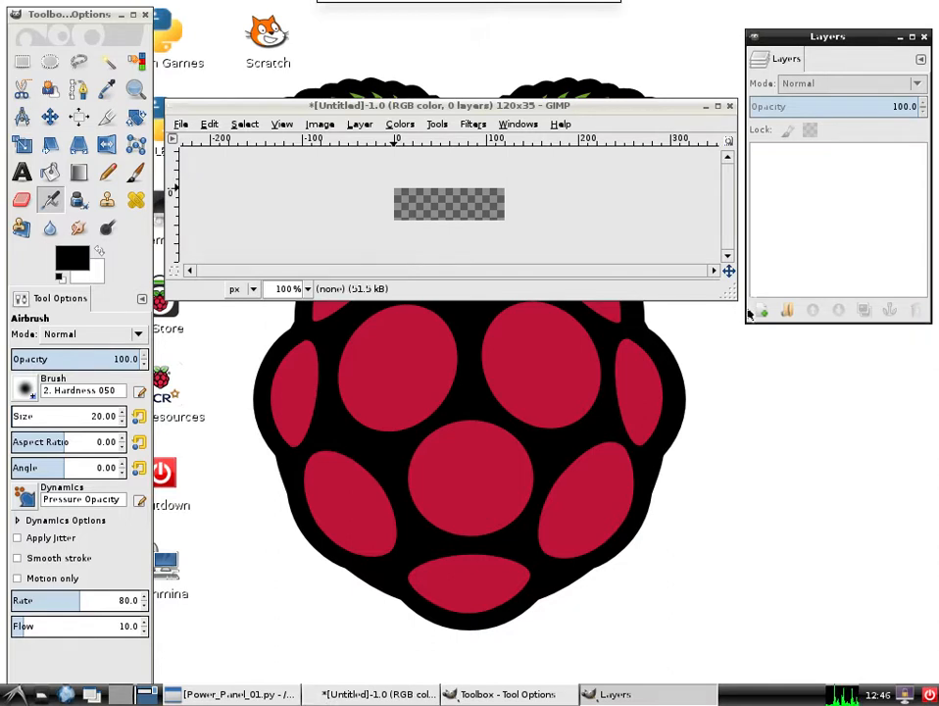
{"action": "left_click", "coordinate": [761, 310]}
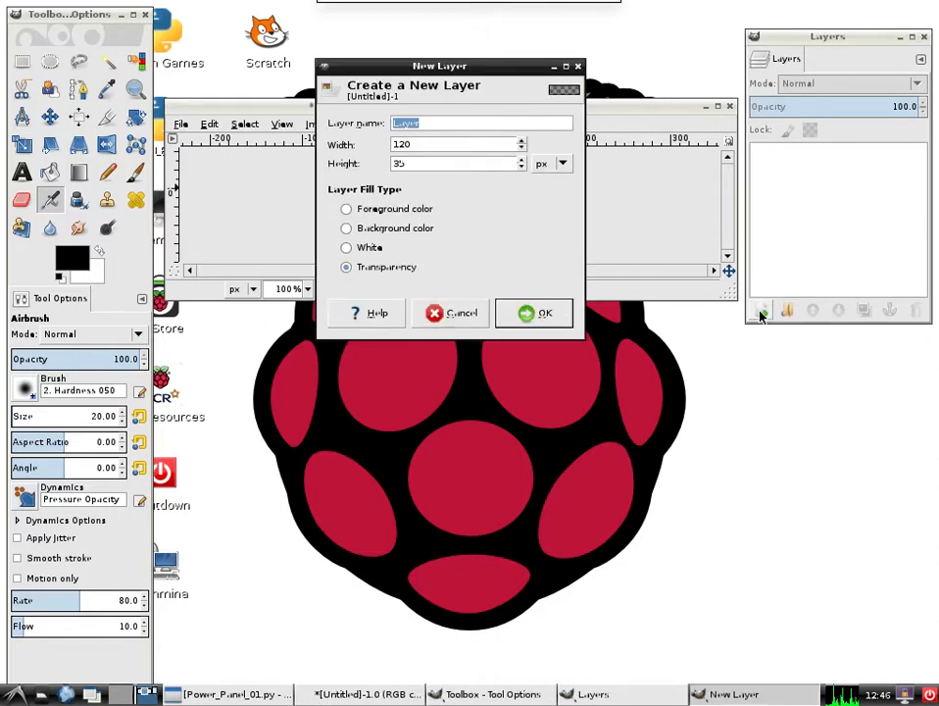
{"action": "mouse_move", "coordinate": [763, 312]}
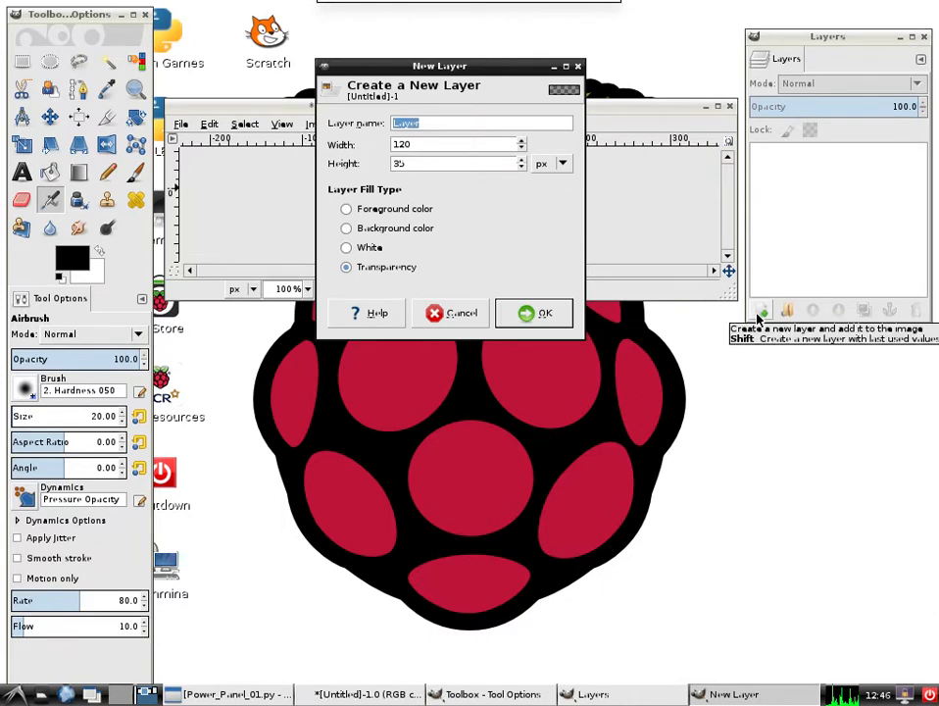
{"action": "type", "text": "b"}
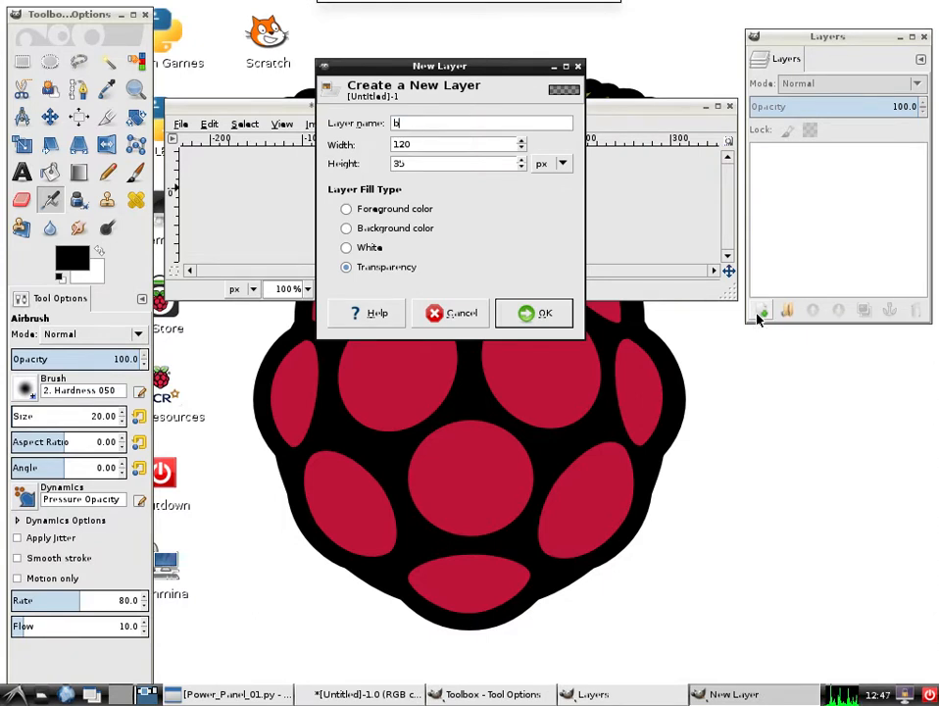
{"action": "type", "text": "order"}
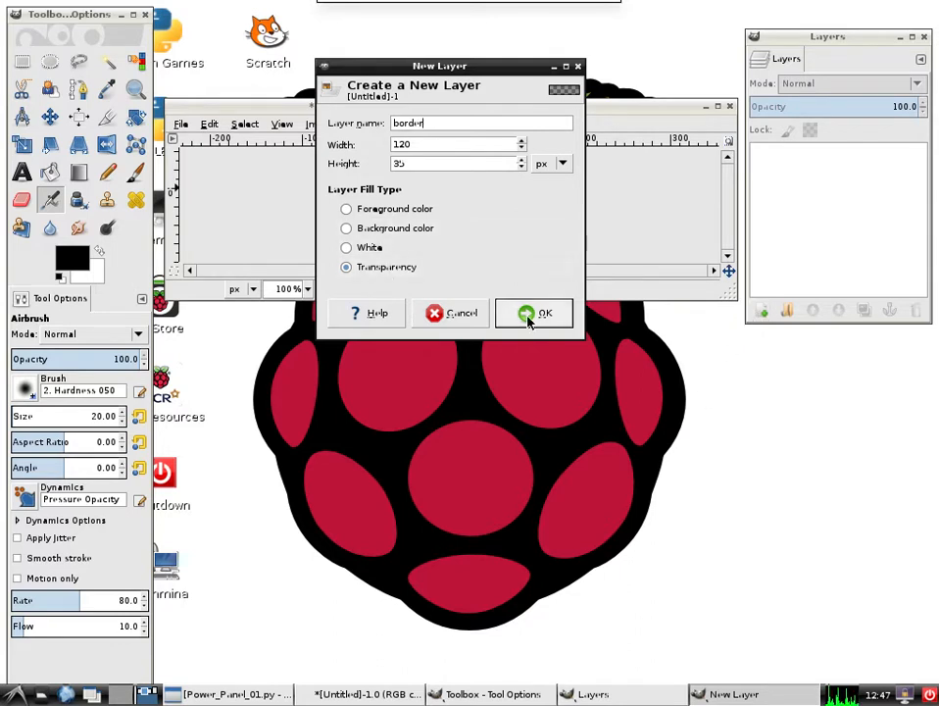
{"action": "left_click", "coordinate": [533, 313]}
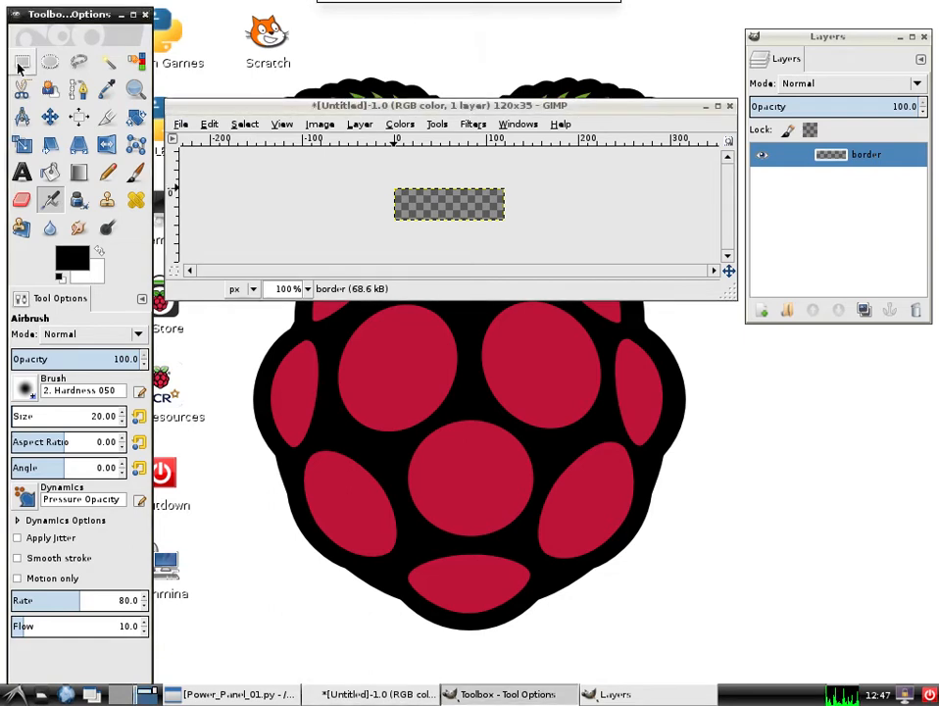
- Select a rounded rectangle with radius 10.0 across nearly the whole canvas
{"action": "left_click", "coordinate": [21, 61]}
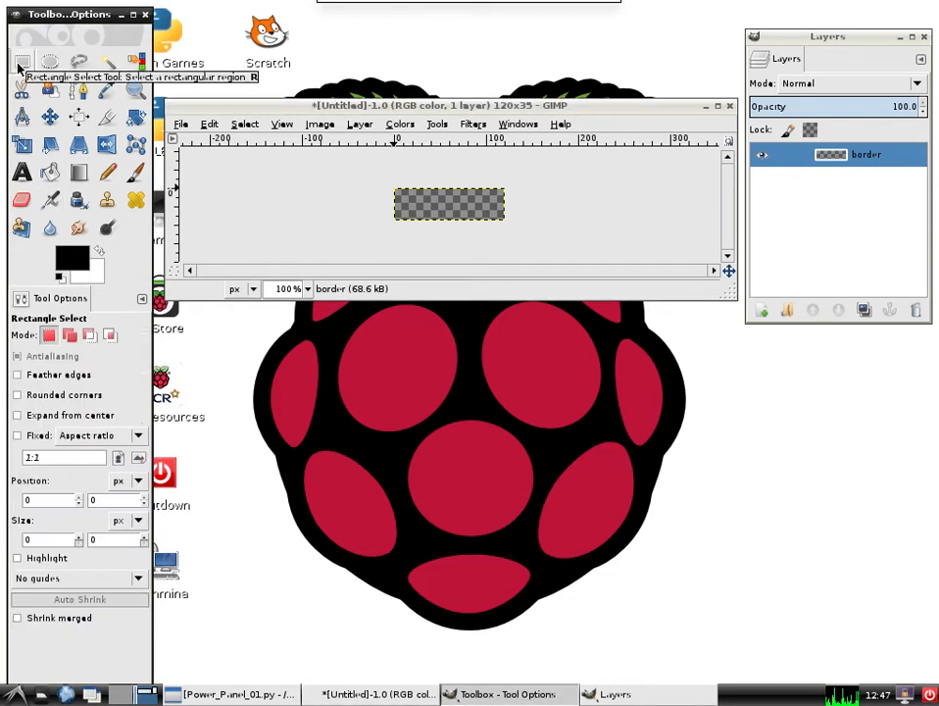
{"action": "mouse_move", "coordinate": [32, 404]}
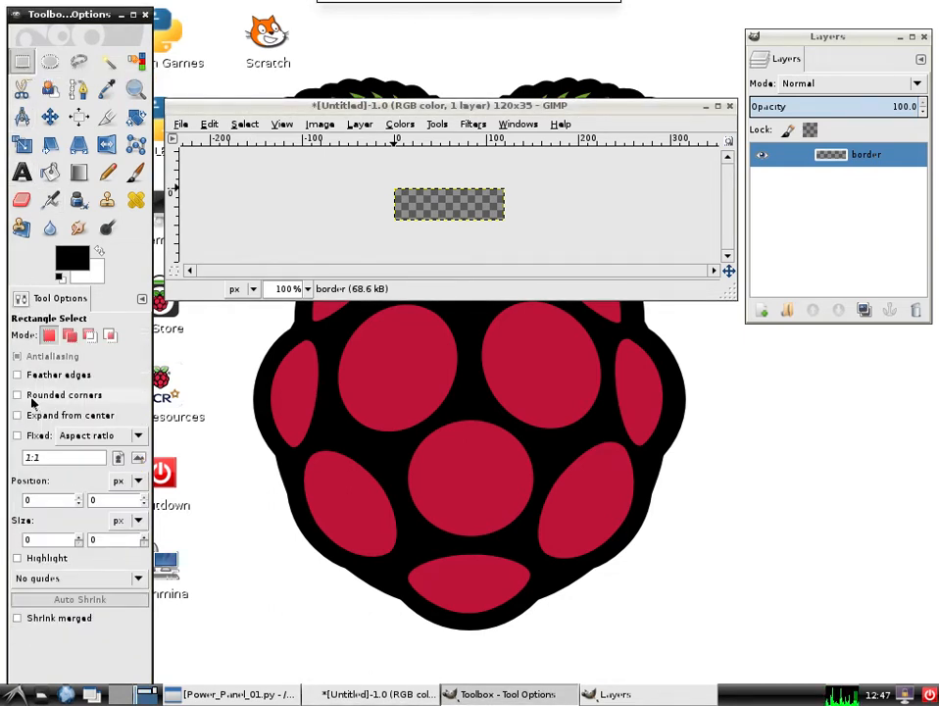
{"action": "left_click", "coordinate": [16, 394]}
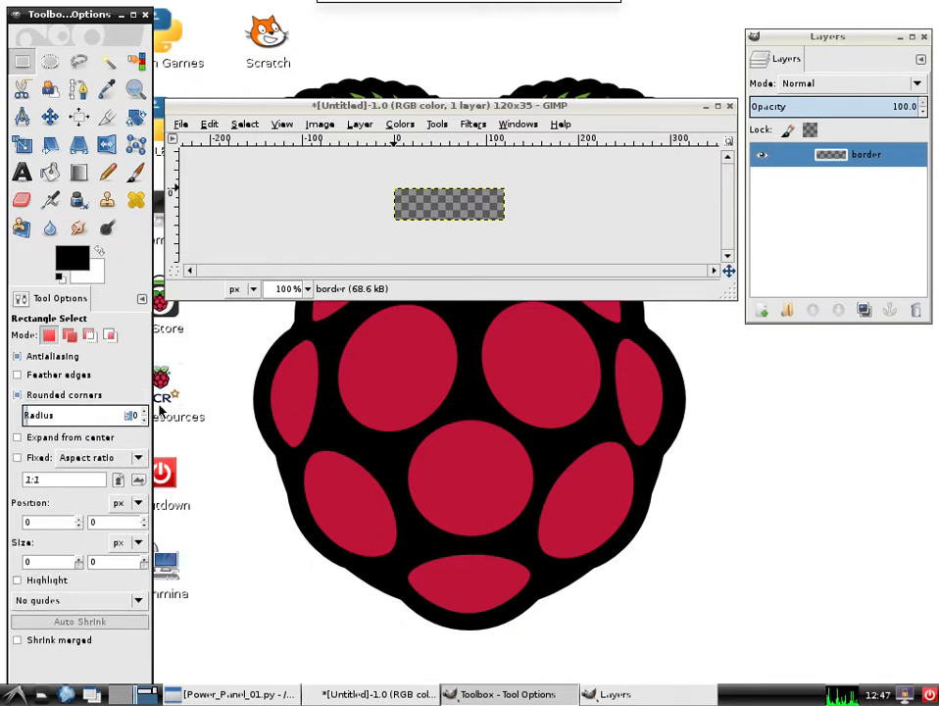
{"action": "type", "text": "10.0"}
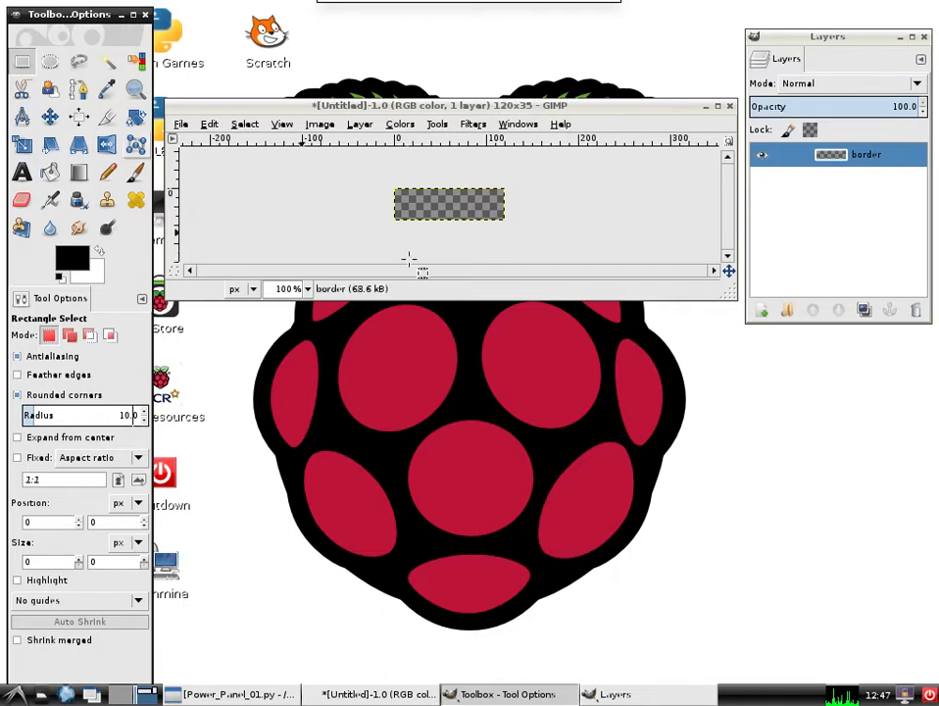
{"action": "mouse_move", "coordinate": [408, 200]}
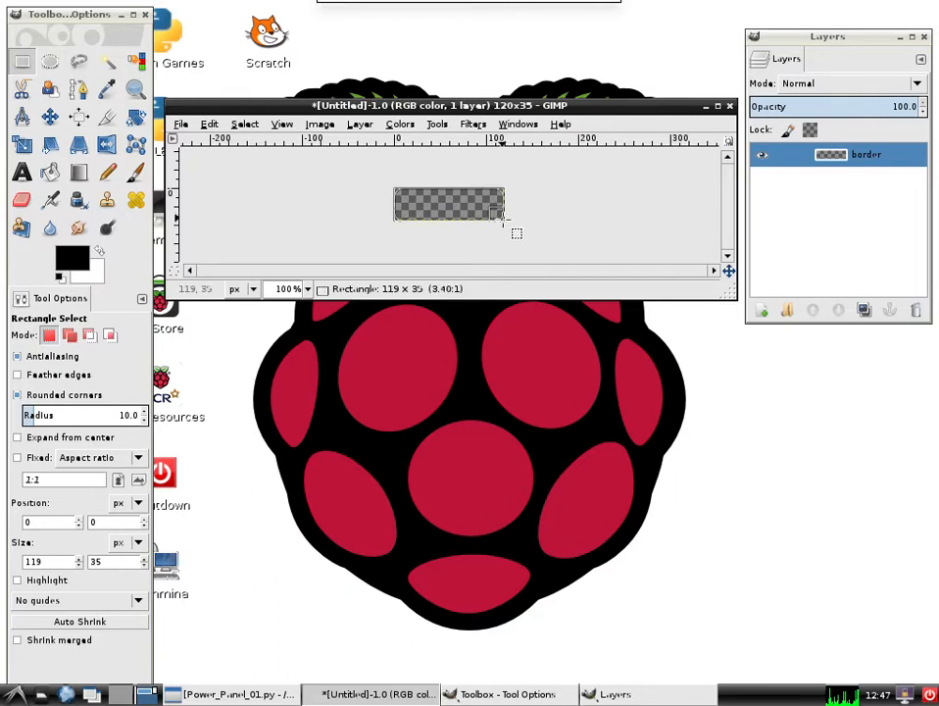
{"action": "left_click_drag", "start_coordinate": [506, 220], "coordinate": [494, 214]}
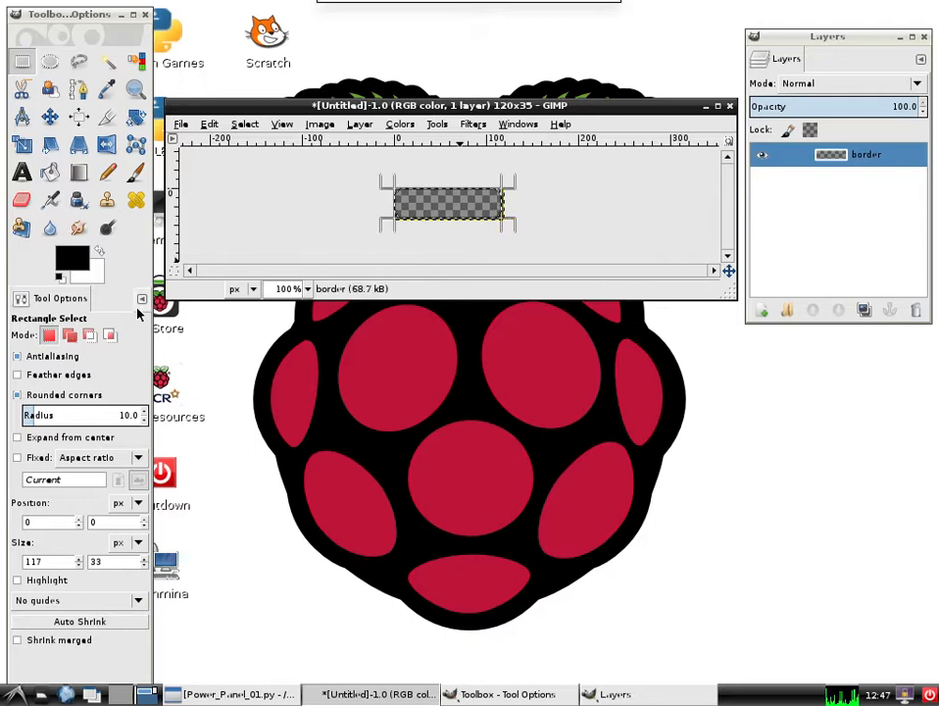
{"action": "mouse_move", "coordinate": [57, 243]}
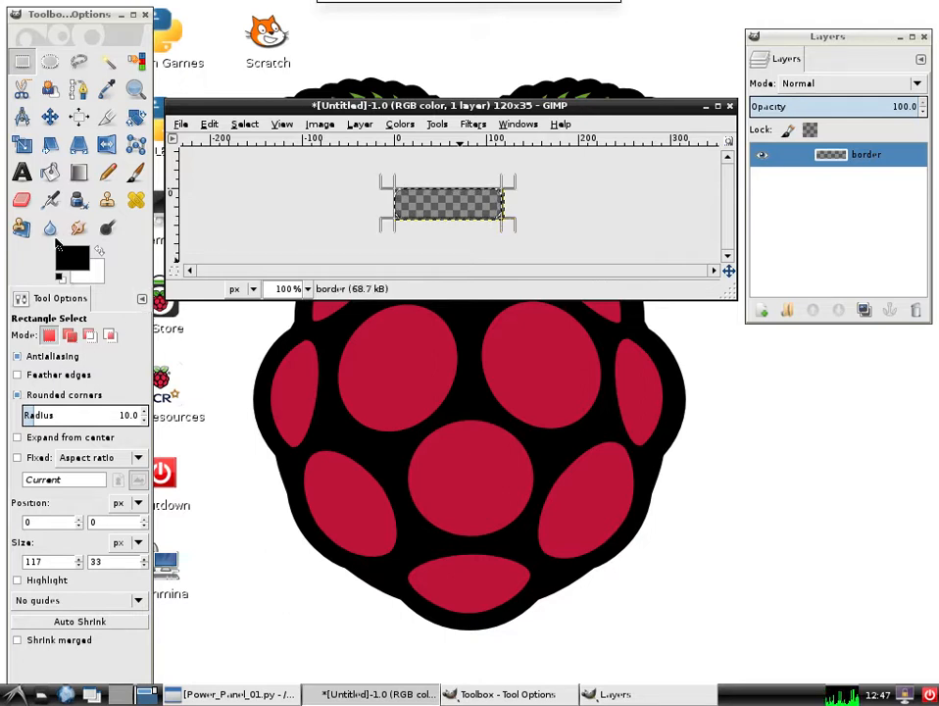
{"action": "mouse_move", "coordinate": [43, 298]}
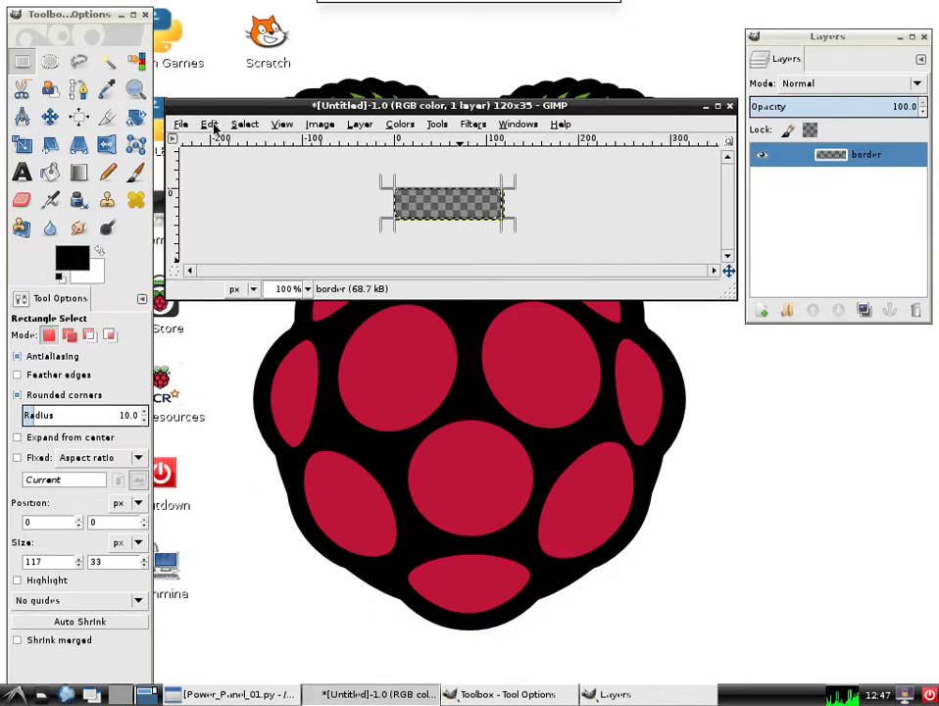
- Fill the rounded selection with the black foreground colour
{"action": "left_click", "coordinate": [208, 123]}
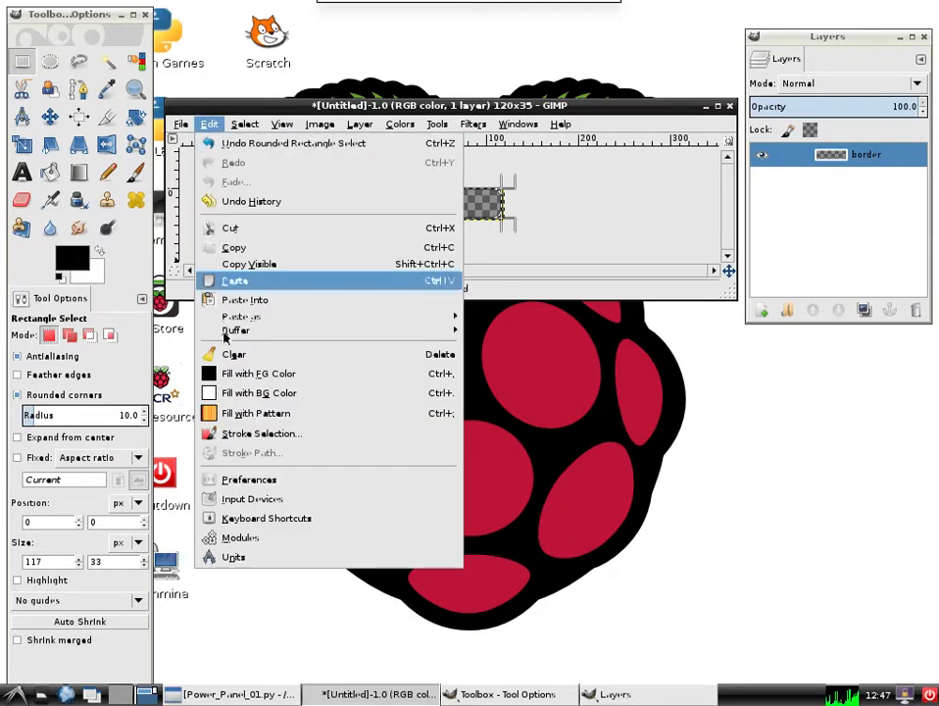
{"action": "left_click", "coordinate": [236, 280]}
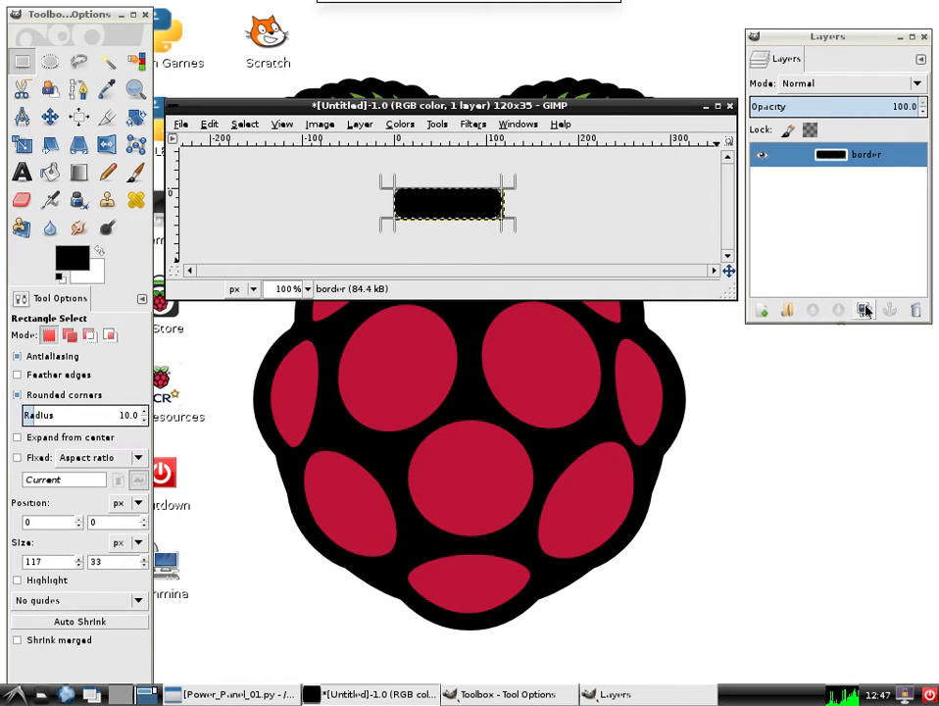
- Add a new transparent layer named 'button background' above the border layer
{"action": "left_click", "coordinate": [760, 309]}
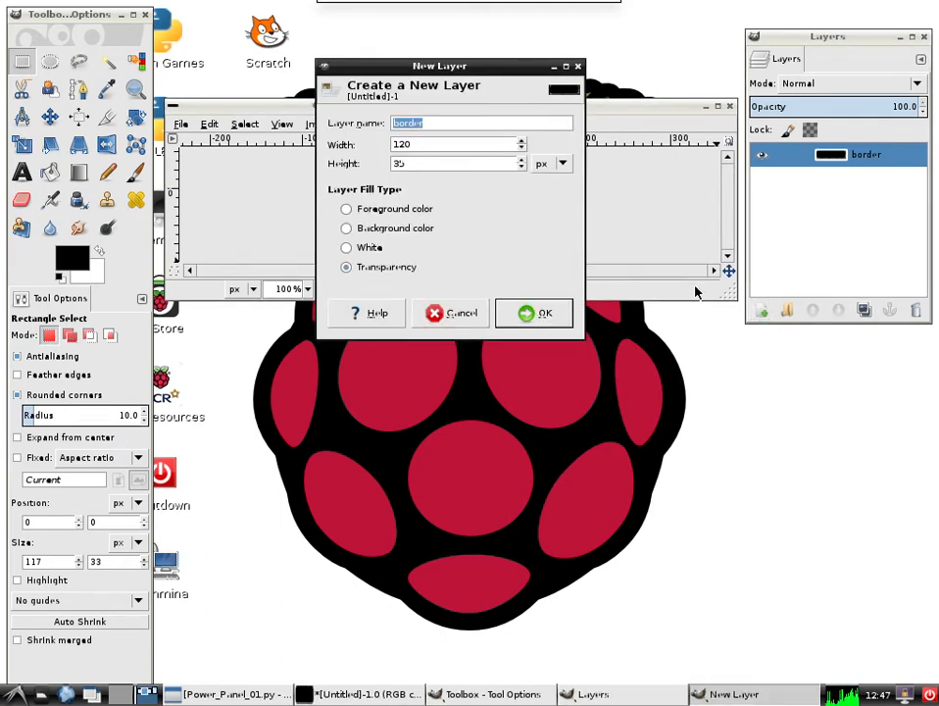
{"action": "type", "text": "button b"}
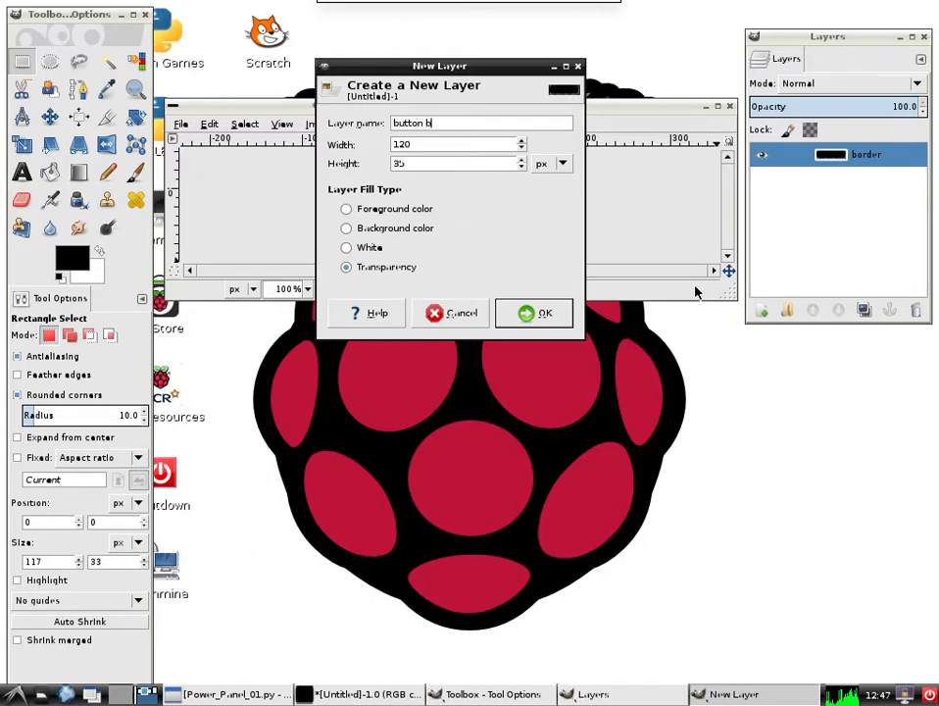
{"action": "type", "text": "ackground"}
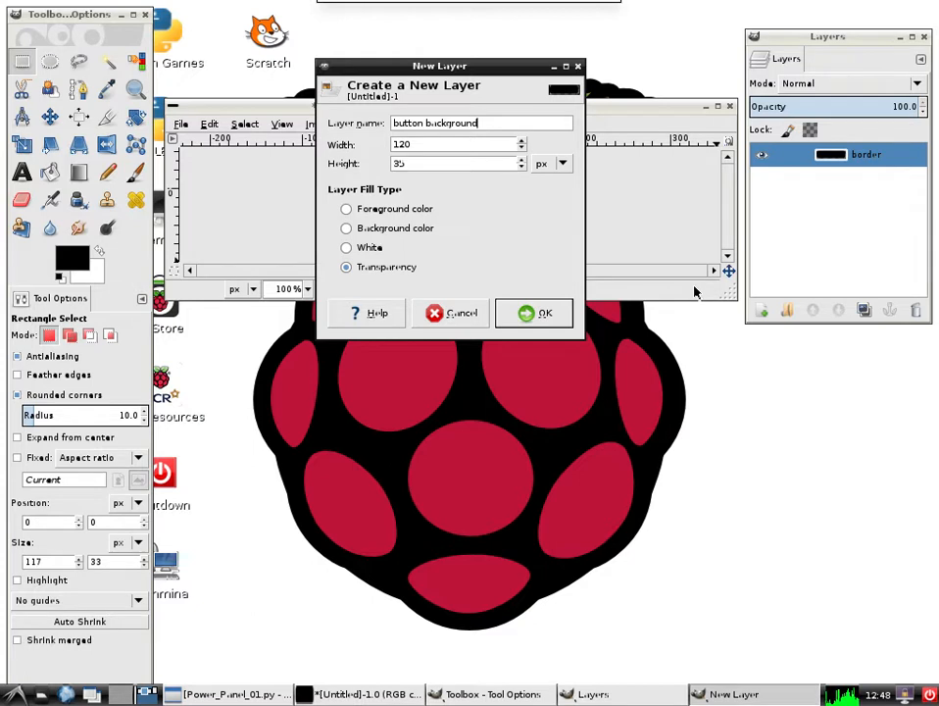
{"action": "left_click", "coordinate": [534, 312]}
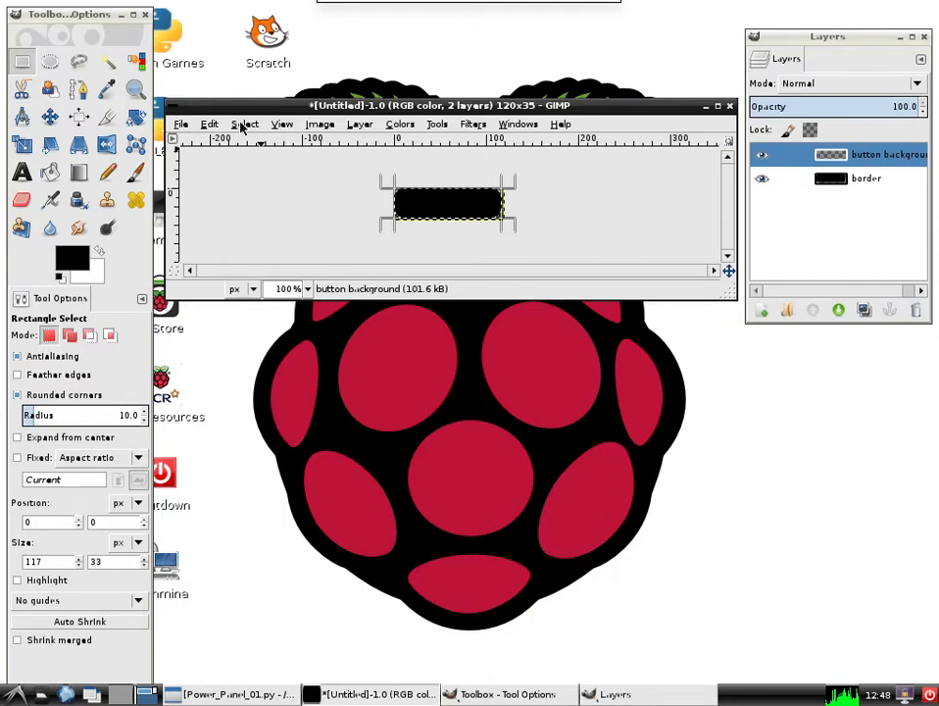
- Shrink the selection by 2 px and swap colours so white is the foreground
{"action": "left_click", "coordinate": [243, 124]}
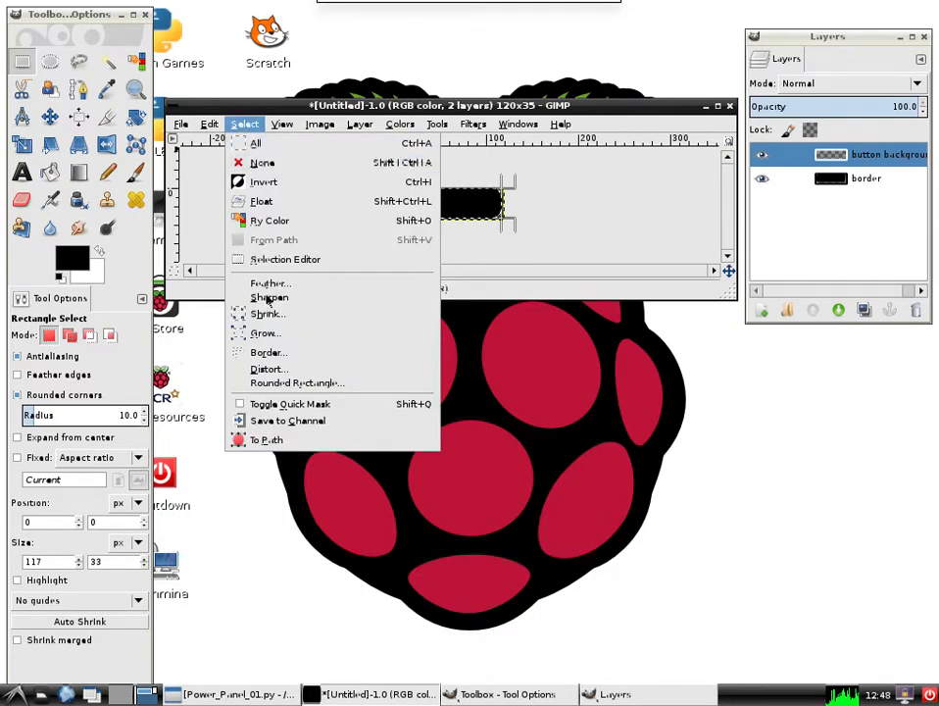
{"action": "left_click", "coordinate": [266, 313]}
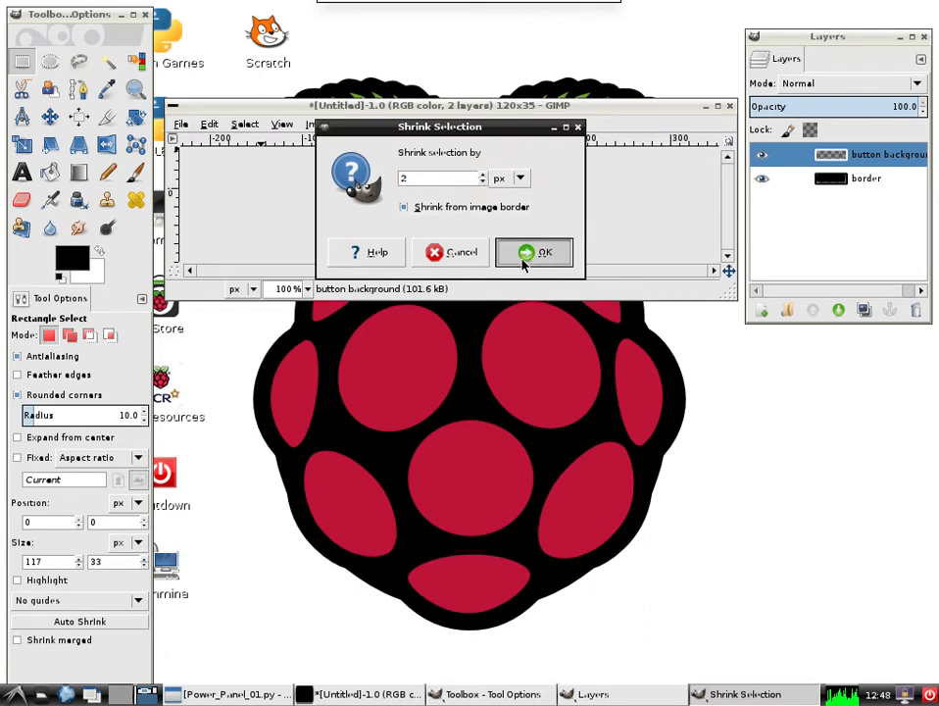
{"action": "left_click", "coordinate": [533, 251]}
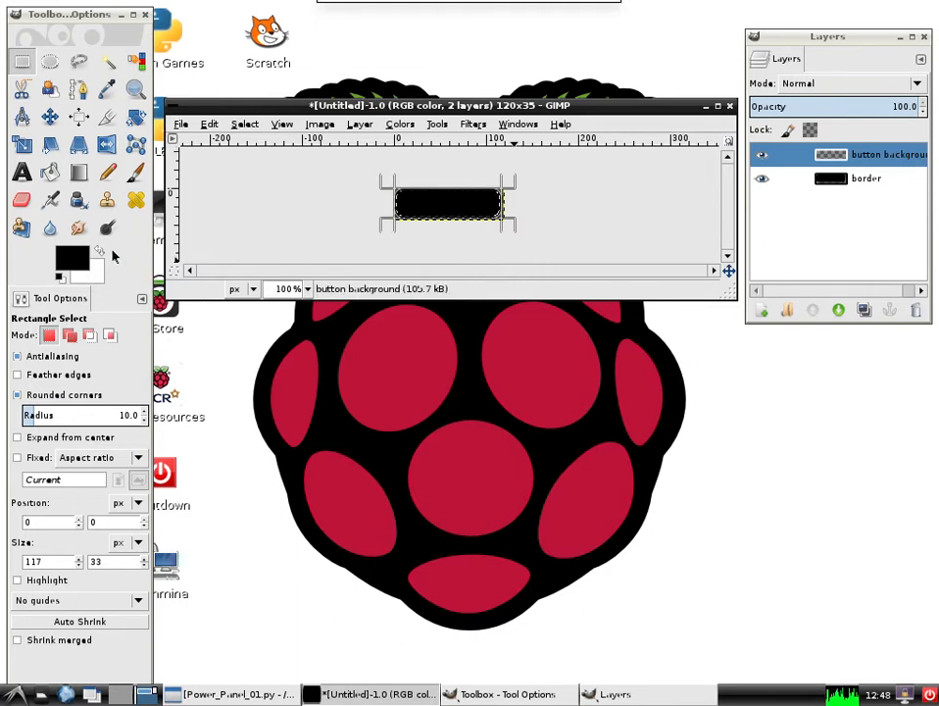
{"action": "left_click", "coordinate": [96, 251]}
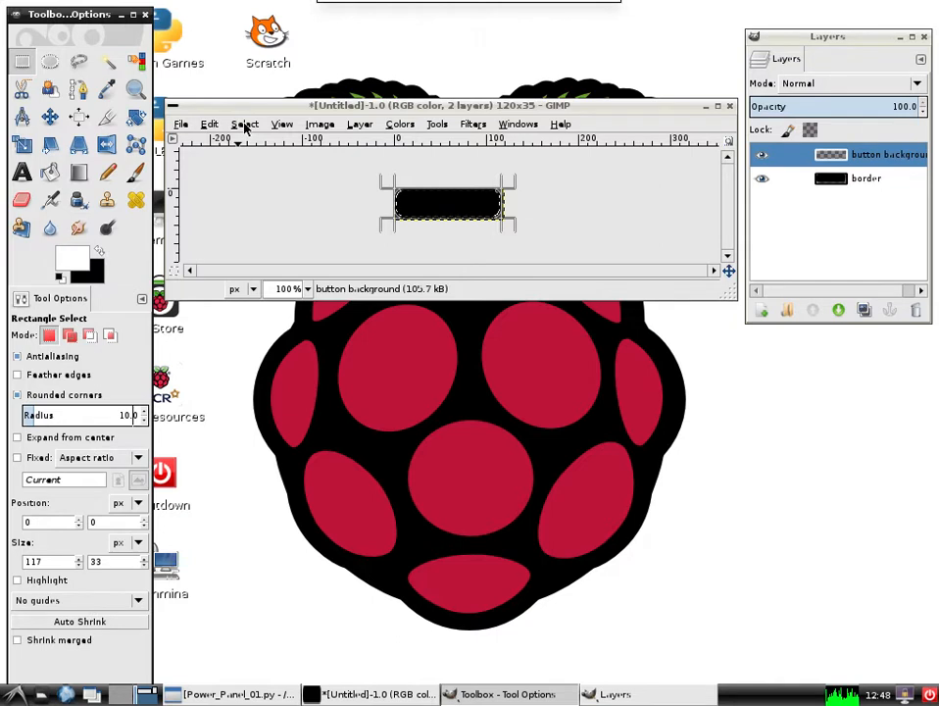
- Fill the shrunken selection with white, leaving a thin black border
{"action": "left_click", "coordinate": [243, 124]}
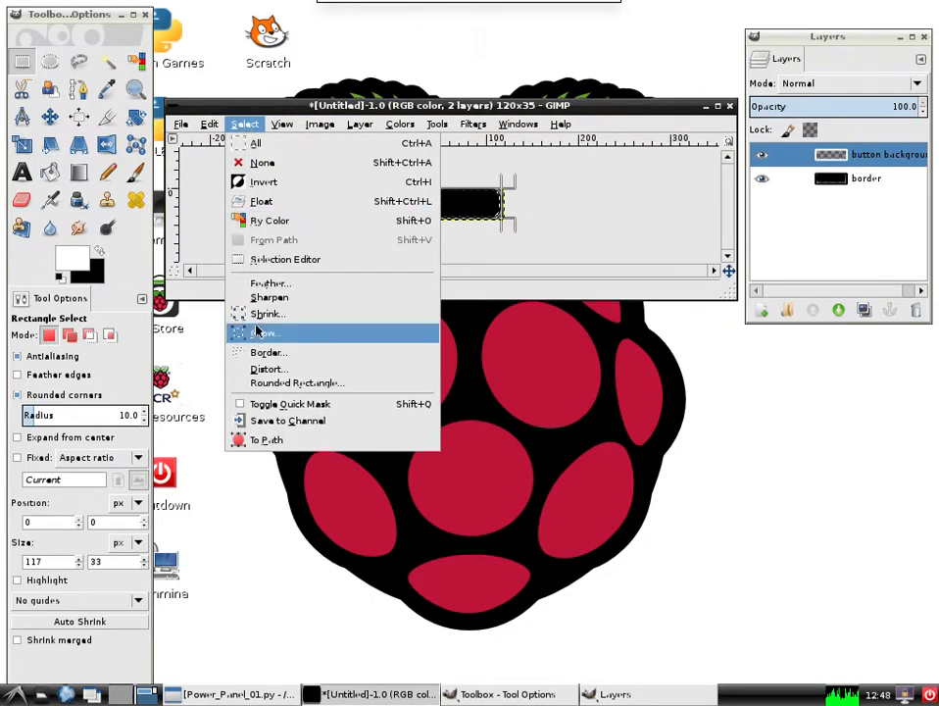
{"action": "left_click", "coordinate": [267, 331]}
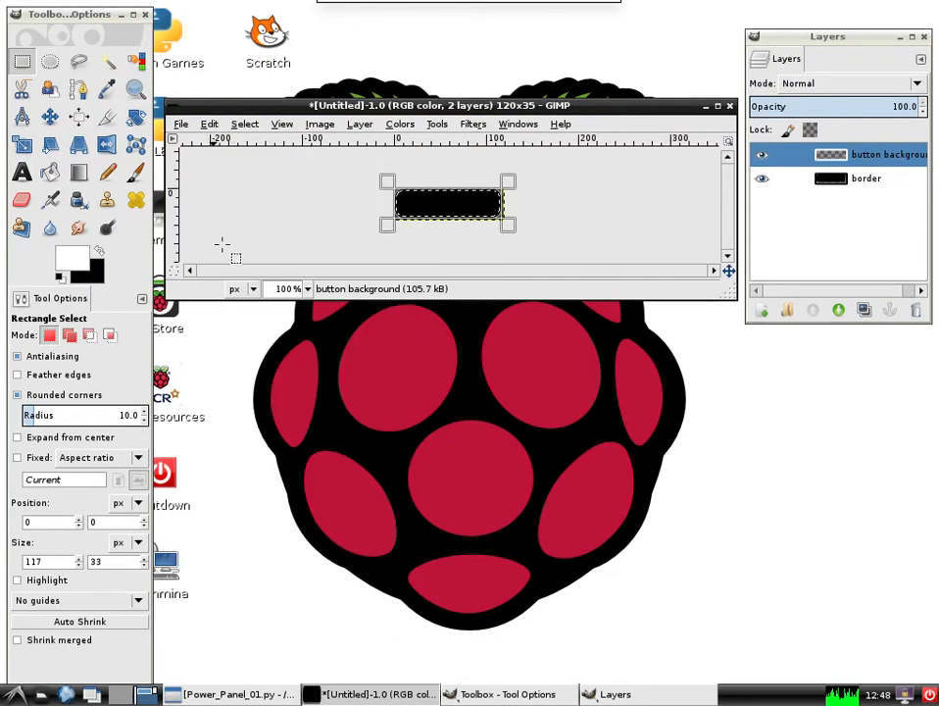
{"action": "left_click", "coordinate": [208, 124]}
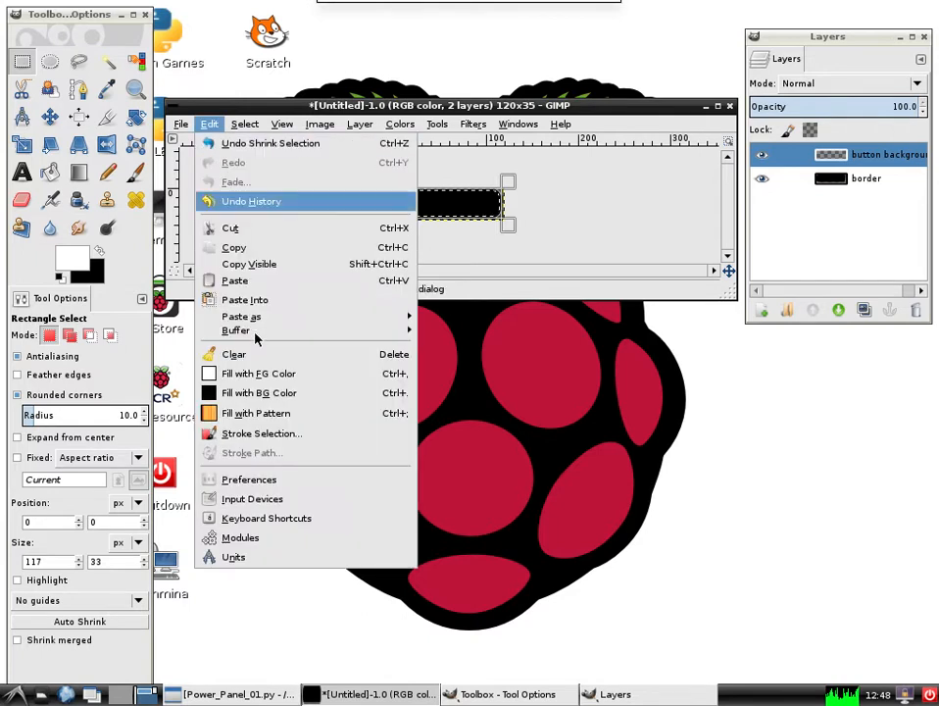
{"action": "mouse_move", "coordinate": [259, 372]}
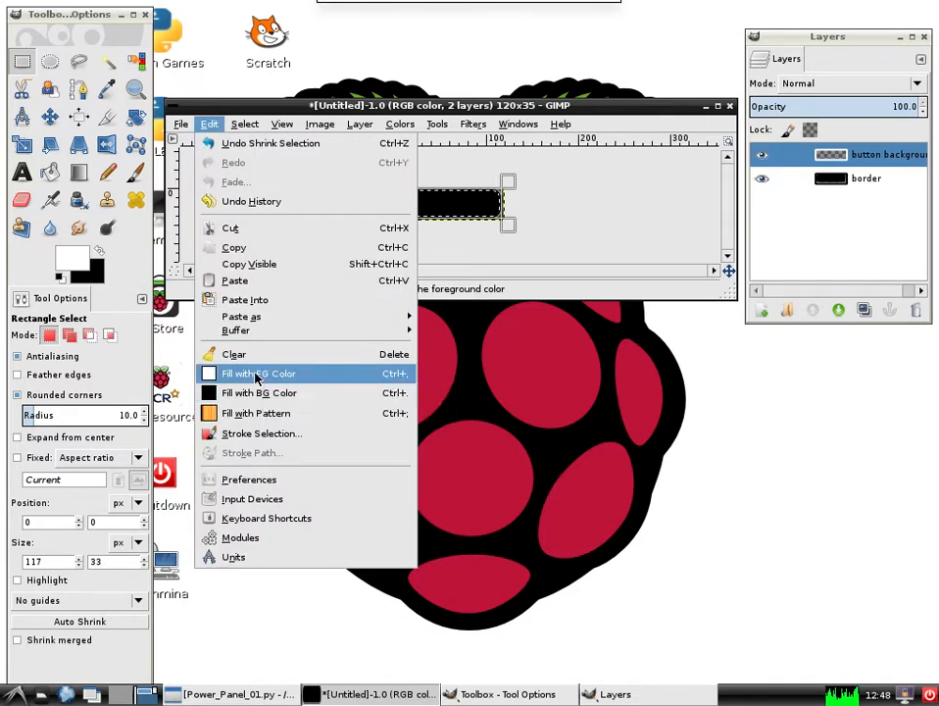
{"action": "left_click", "coordinate": [259, 373]}
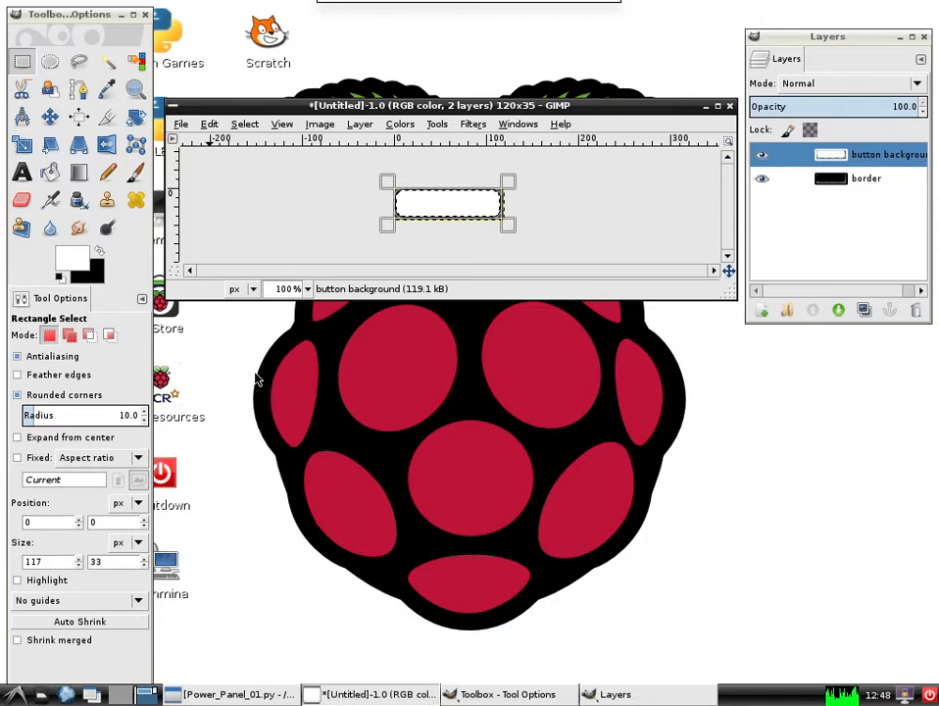
{"action": "mouse_move", "coordinate": [270, 490]}
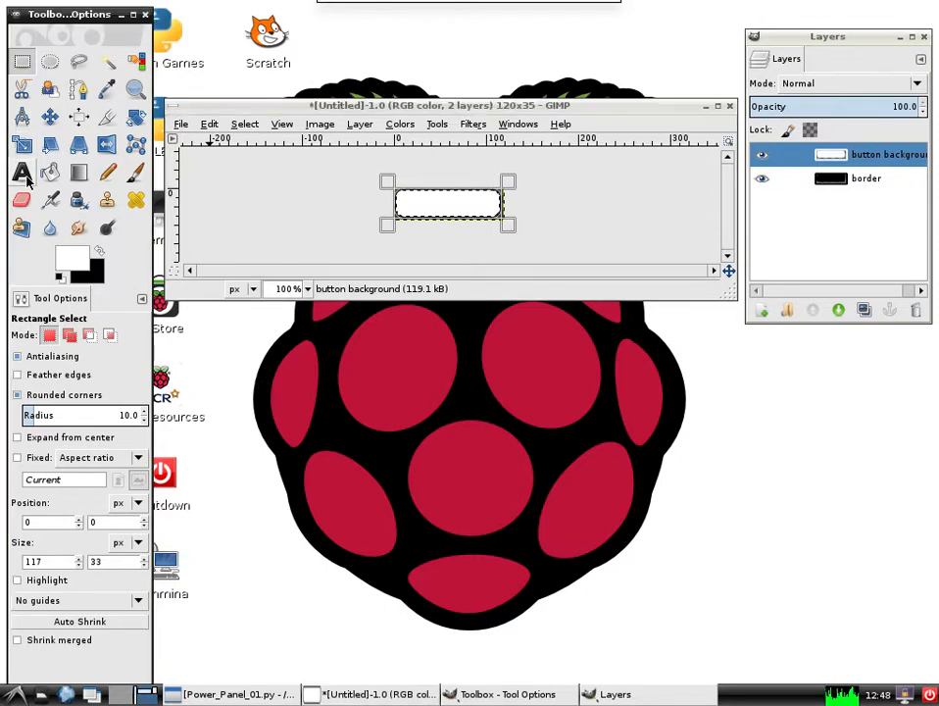
- Add 'Okay' and 'Cancel' text layers on the button with the Text tool
{"action": "left_click", "coordinate": [23, 173]}
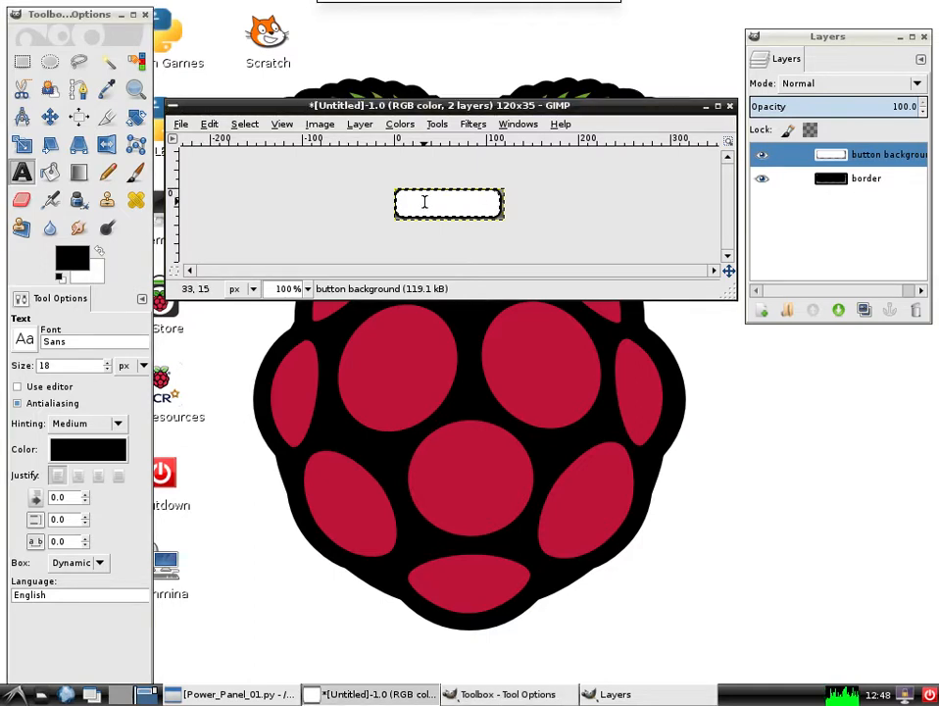
{"action": "left_click", "coordinate": [448, 202]}
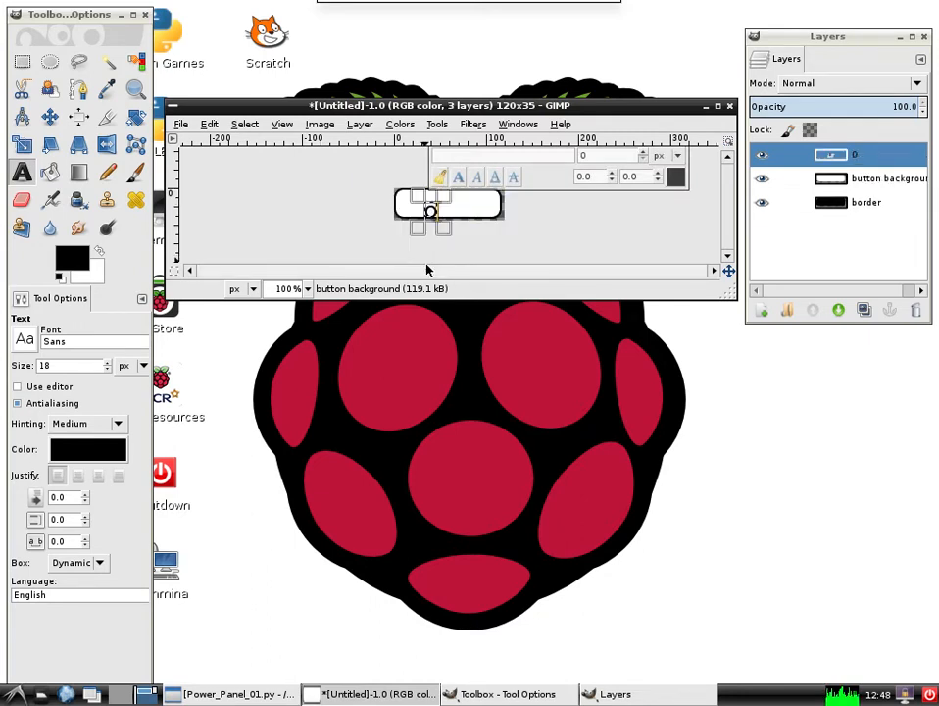
{"action": "type", "text": "Okay"}
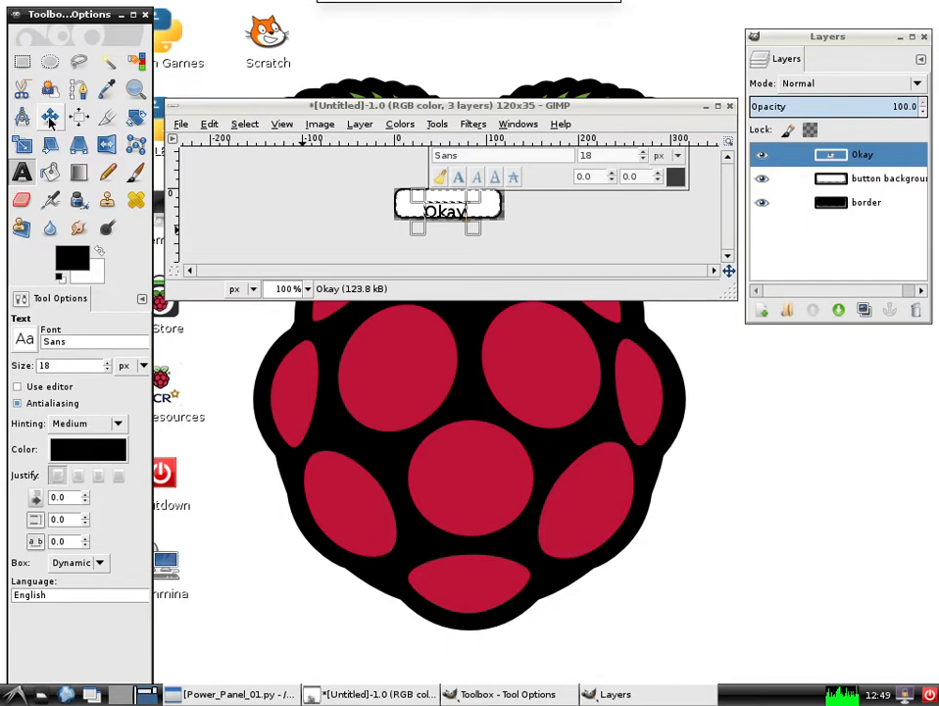
{"action": "left_click", "coordinate": [51, 118]}
{"action": "type", "text": "Cancel"}
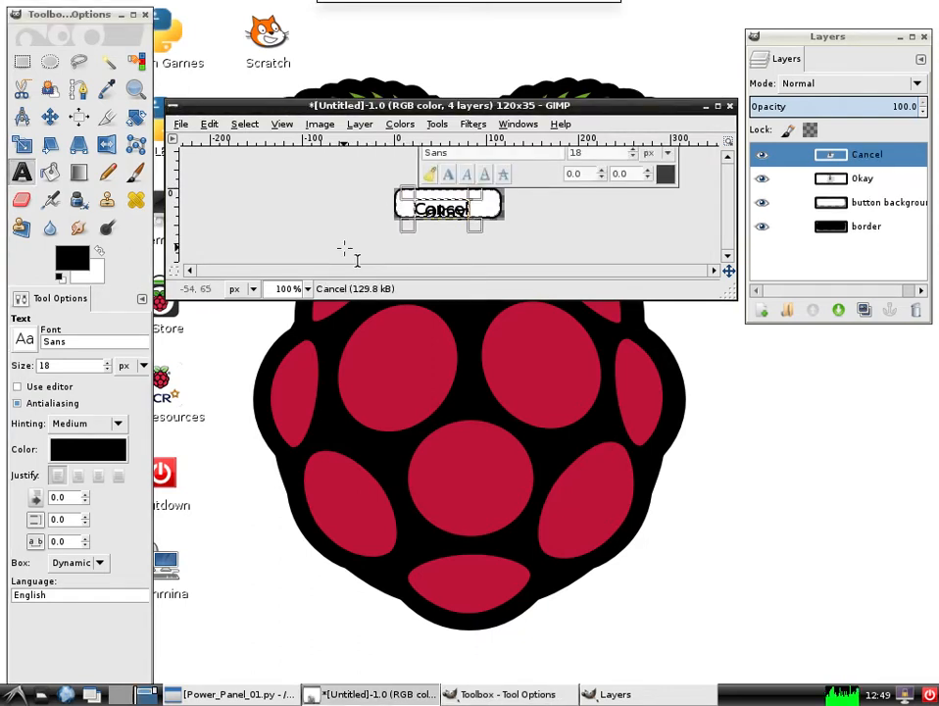
{"action": "mouse_move", "coordinate": [259, 345]}
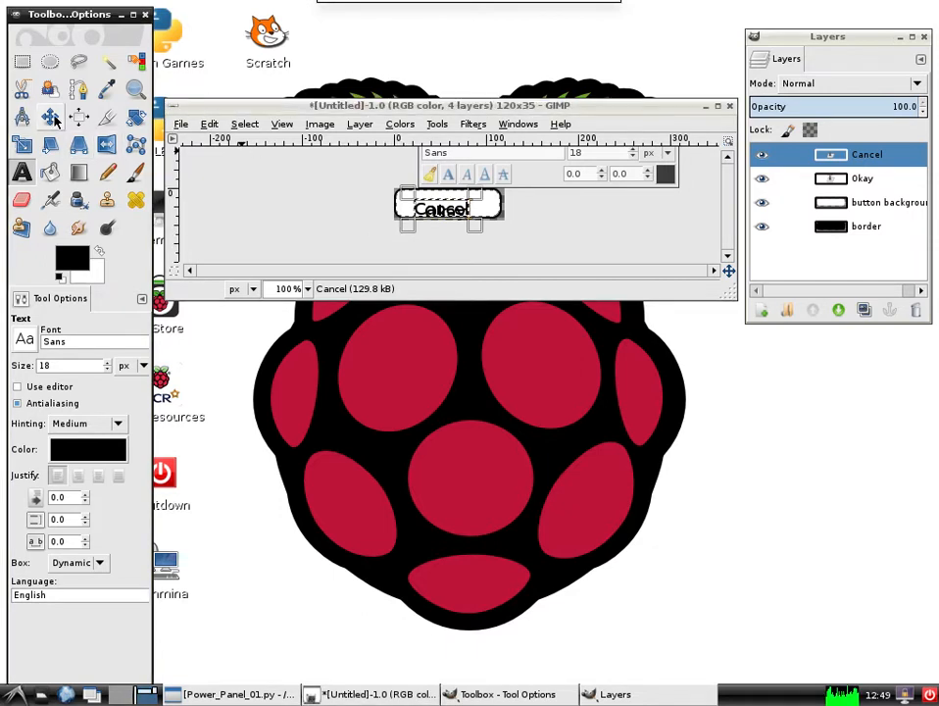
{"action": "left_click", "coordinate": [51, 118]}
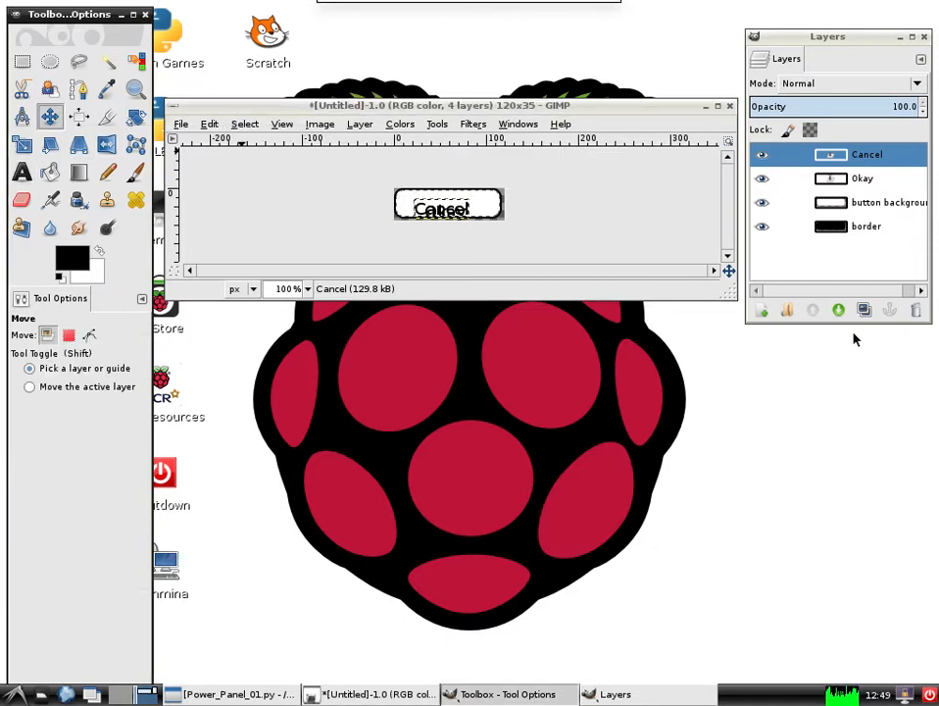
{"action": "mouse_move", "coordinate": [310, 300]}
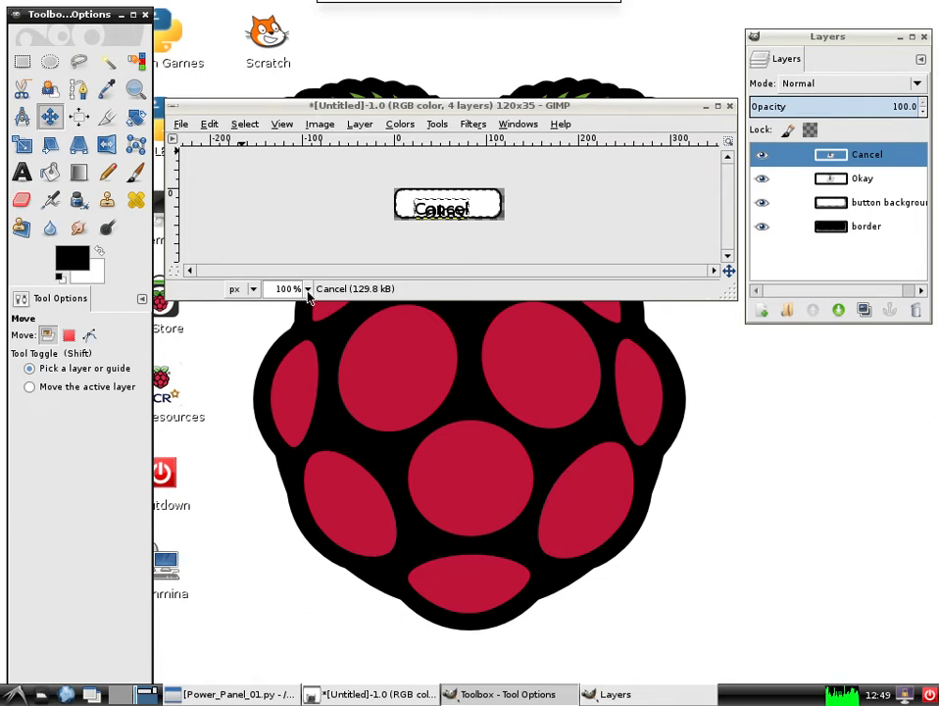
- Zoom to 200% and centre the Cancel text on the button
{"action": "left_click", "coordinate": [306, 288]}
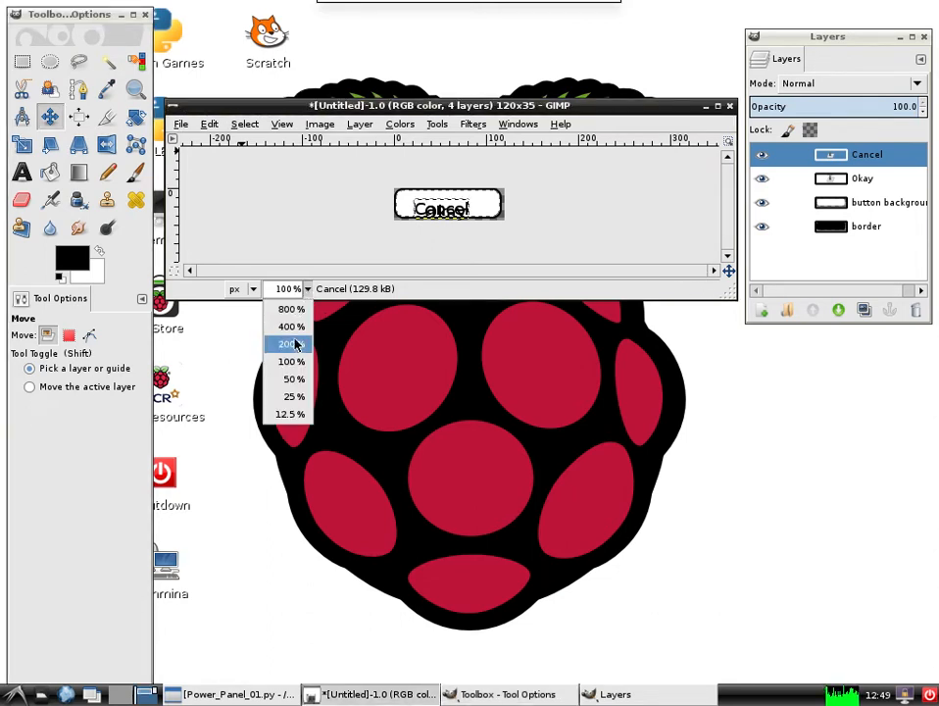
{"action": "left_click", "coordinate": [286, 343]}
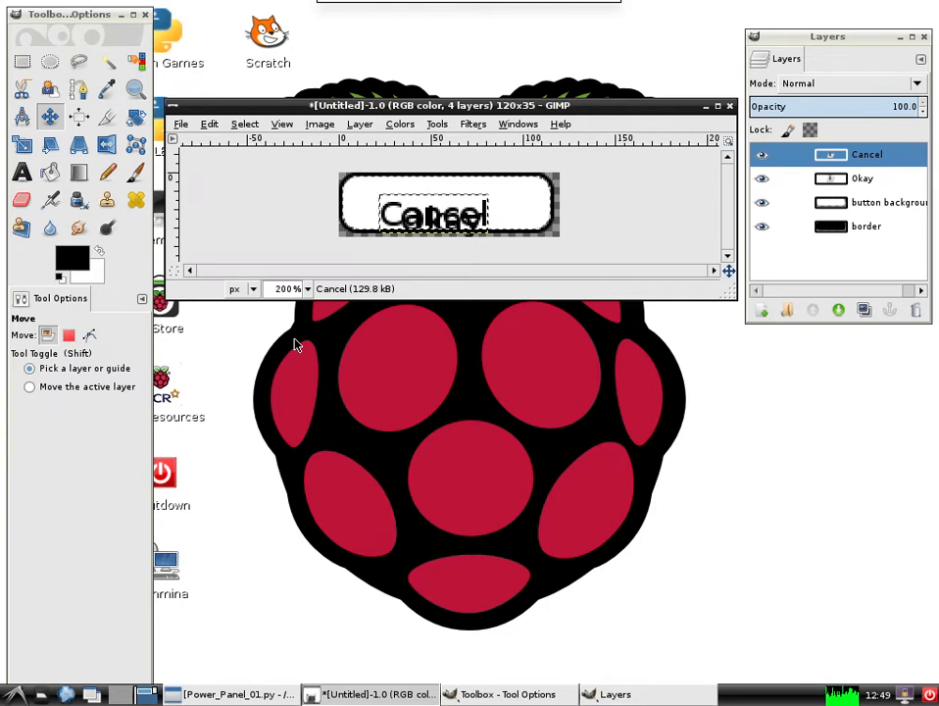
{"action": "mouse_move", "coordinate": [422, 235]}
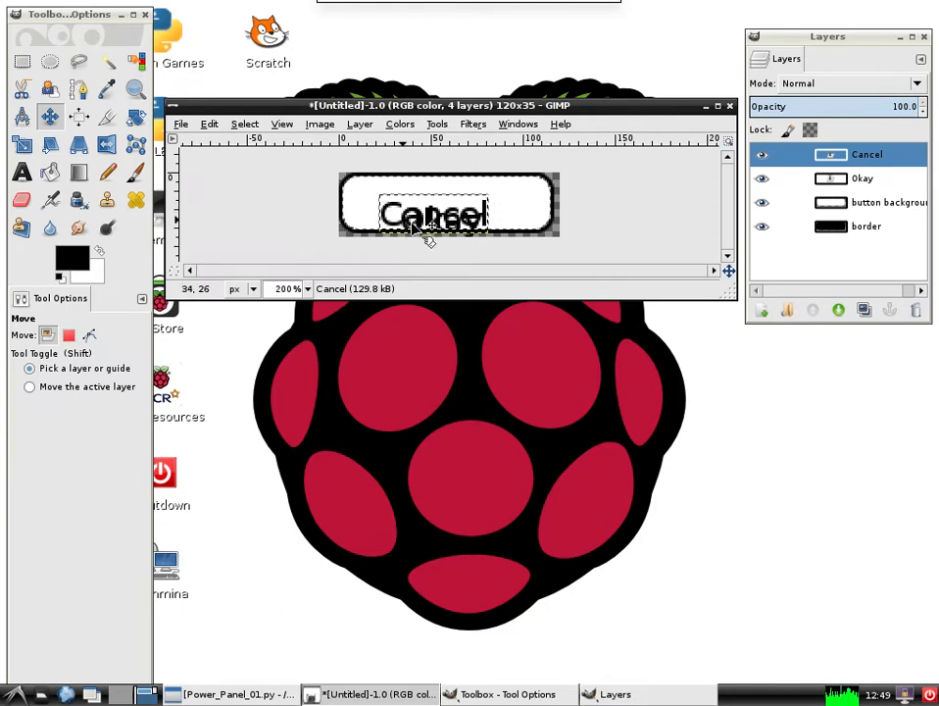
{"action": "left_click_drag", "start_coordinate": [441, 216], "coordinate": [447, 220]}
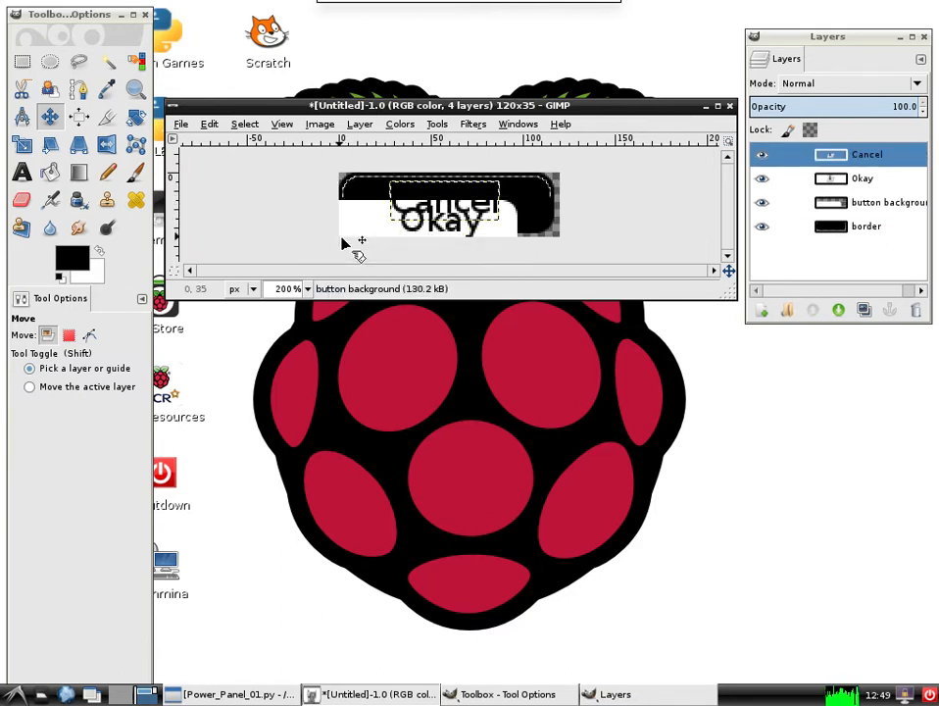
{"action": "left_click_drag", "start_coordinate": [447, 220], "coordinate": [447, 200]}
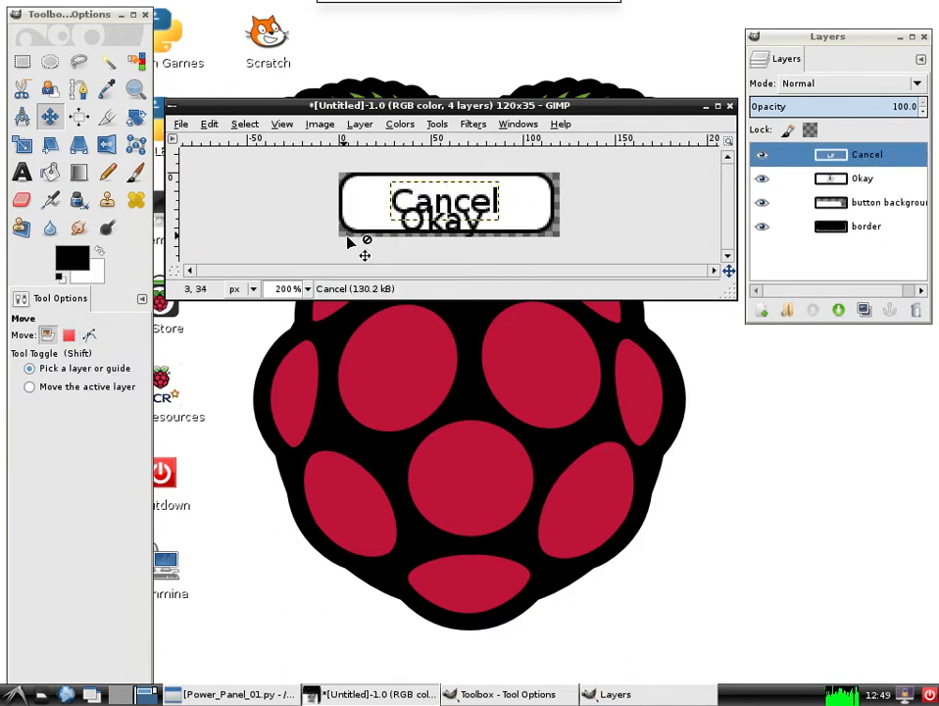
{"action": "mouse_move", "coordinate": [635, 247]}
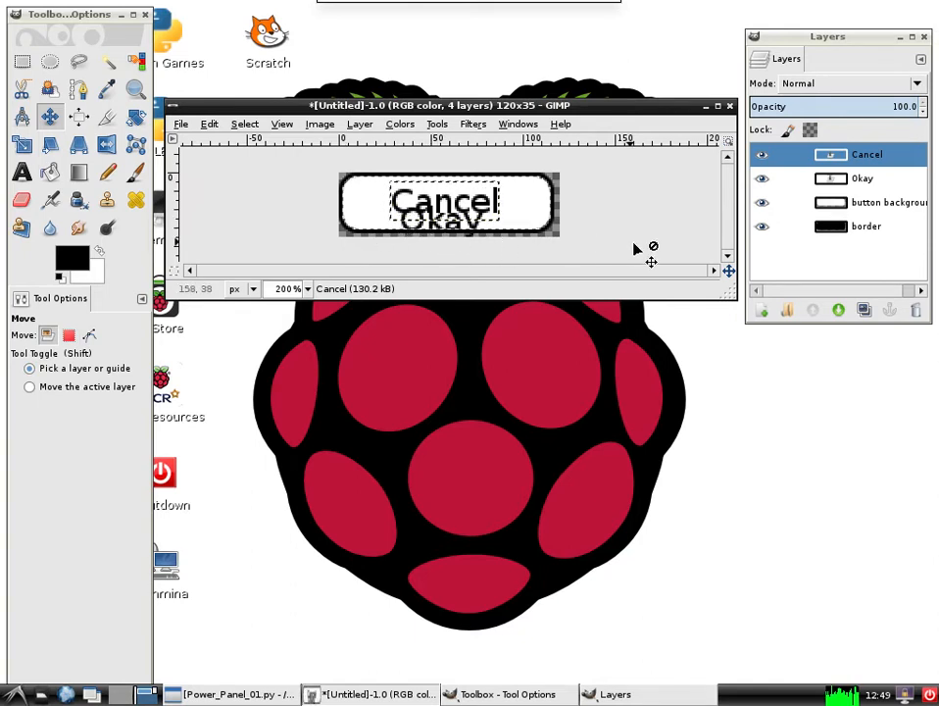
- Centre the Okay text on the button and hide its layer so only Cancel shows
{"action": "left_click", "coordinate": [863, 177]}
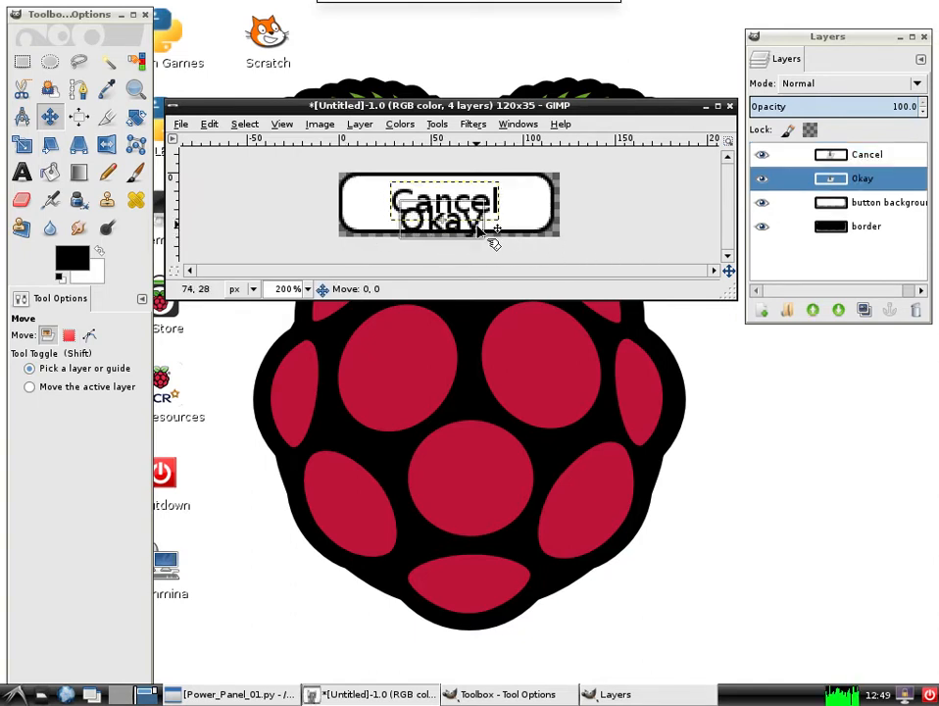
{"action": "left_click_drag", "start_coordinate": [447, 219], "coordinate": [447, 200]}
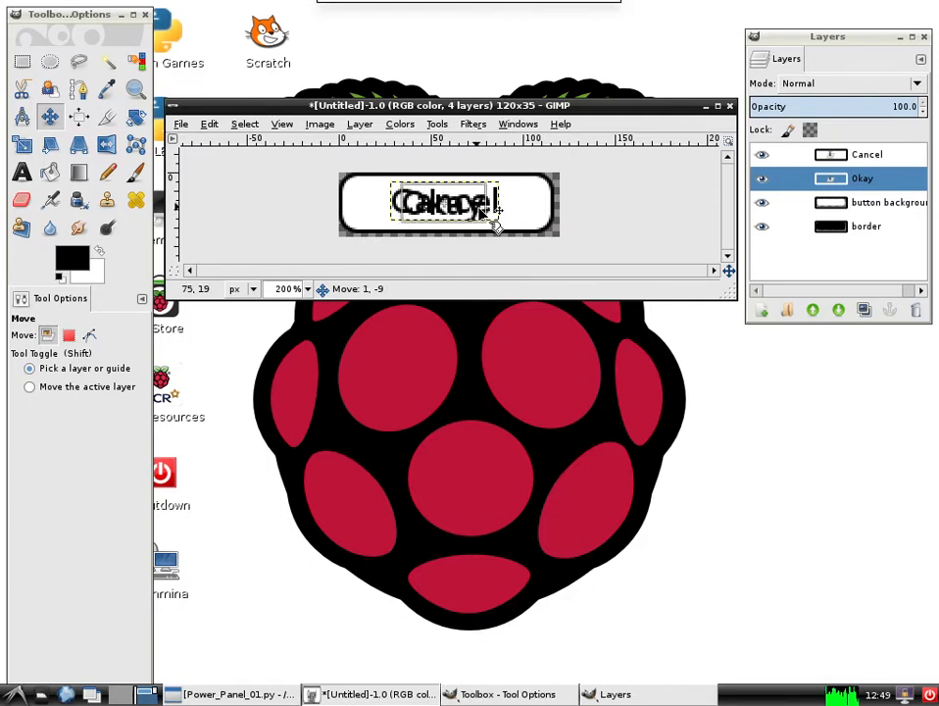
{"action": "left_click", "coordinate": [867, 153]}
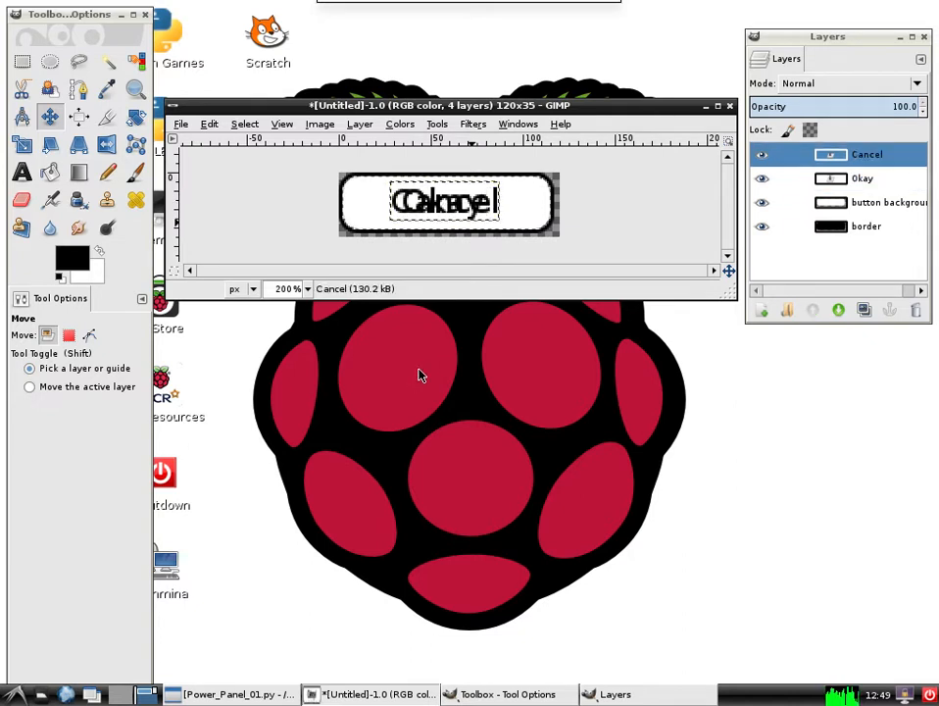
{"action": "left_click", "coordinate": [762, 179]}
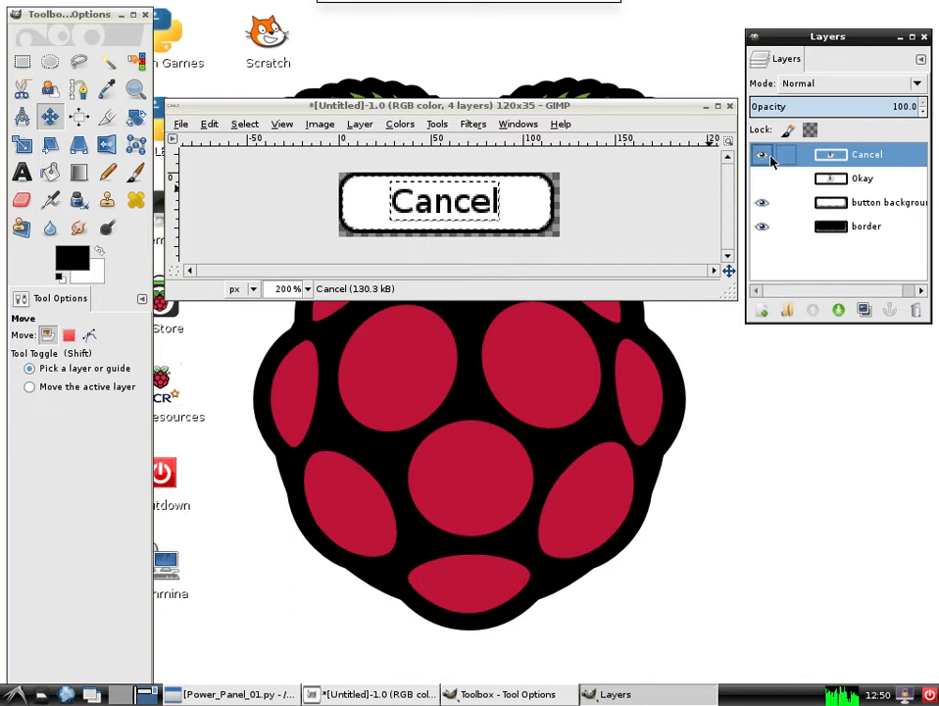
{"action": "left_click", "coordinate": [760, 153]}
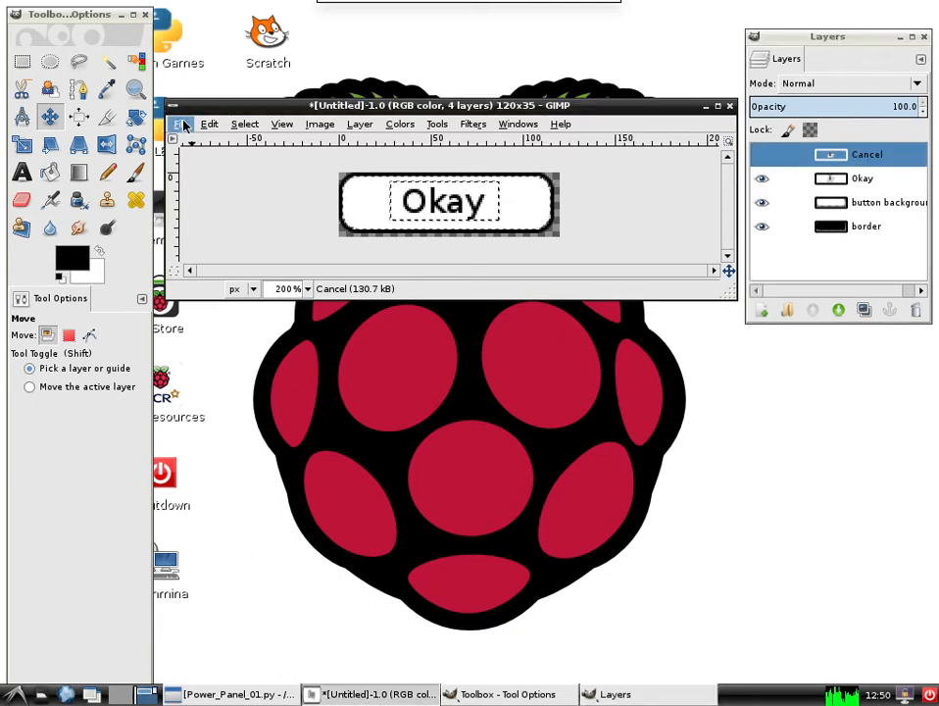
{"action": "left_click", "coordinate": [180, 123]}
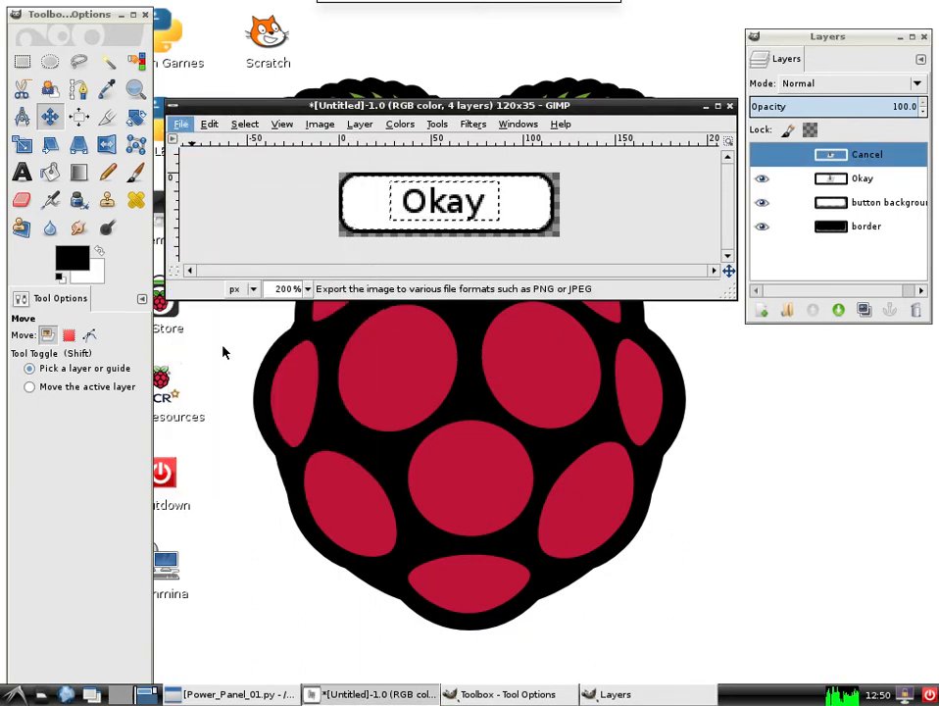
- Start Export As and choose GIF image as the export file type
{"action": "left_click", "coordinate": [181, 124]}
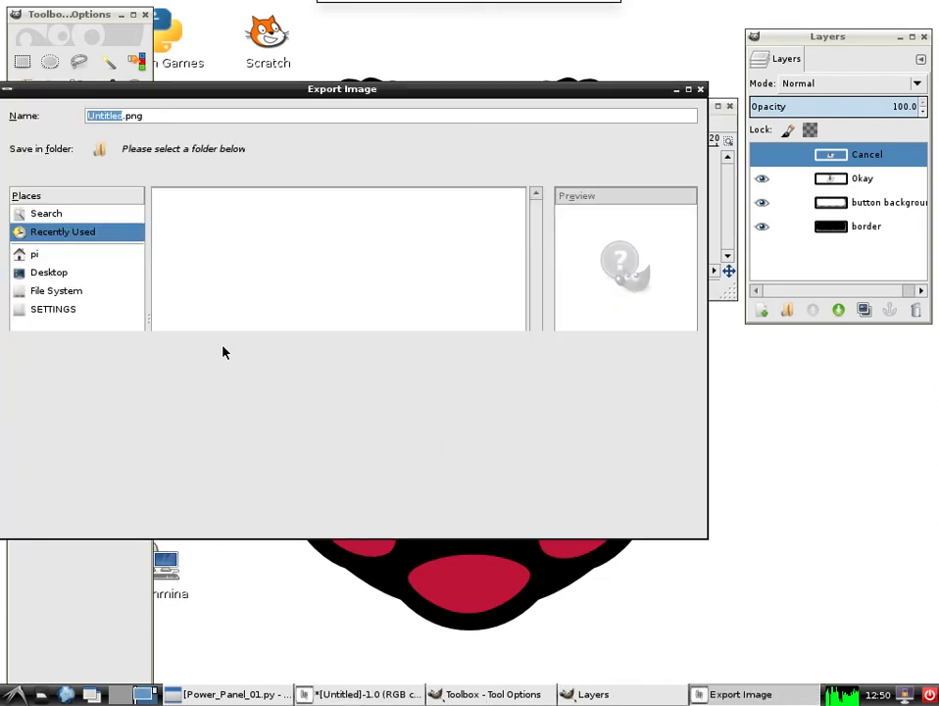
{"action": "left_click", "coordinate": [62, 232]}
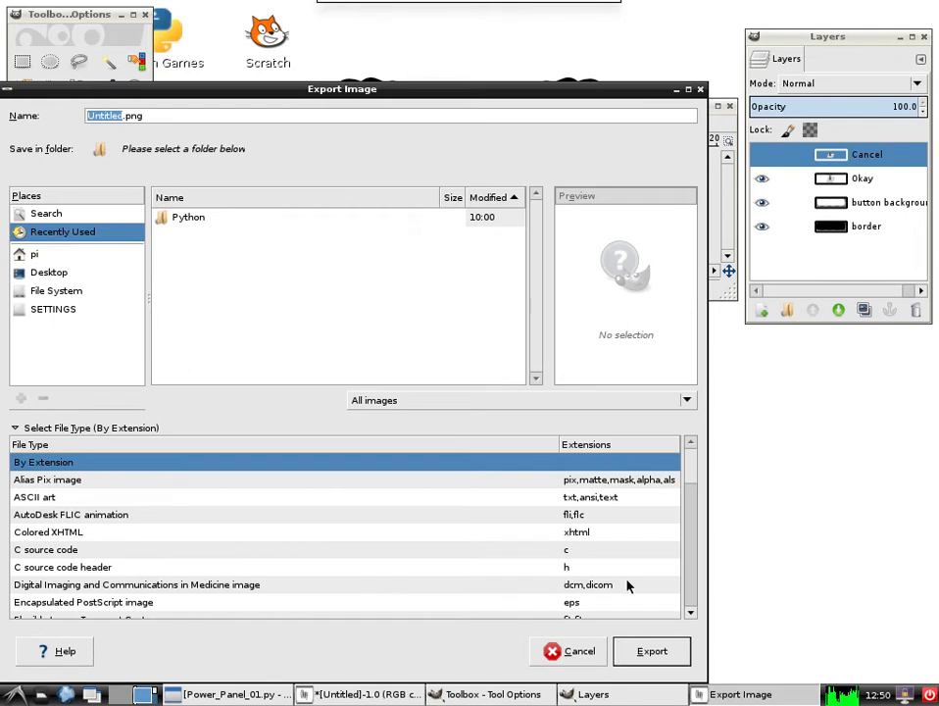
{"action": "scroll", "scroll_direction": "down", "scroll_amount": 3}
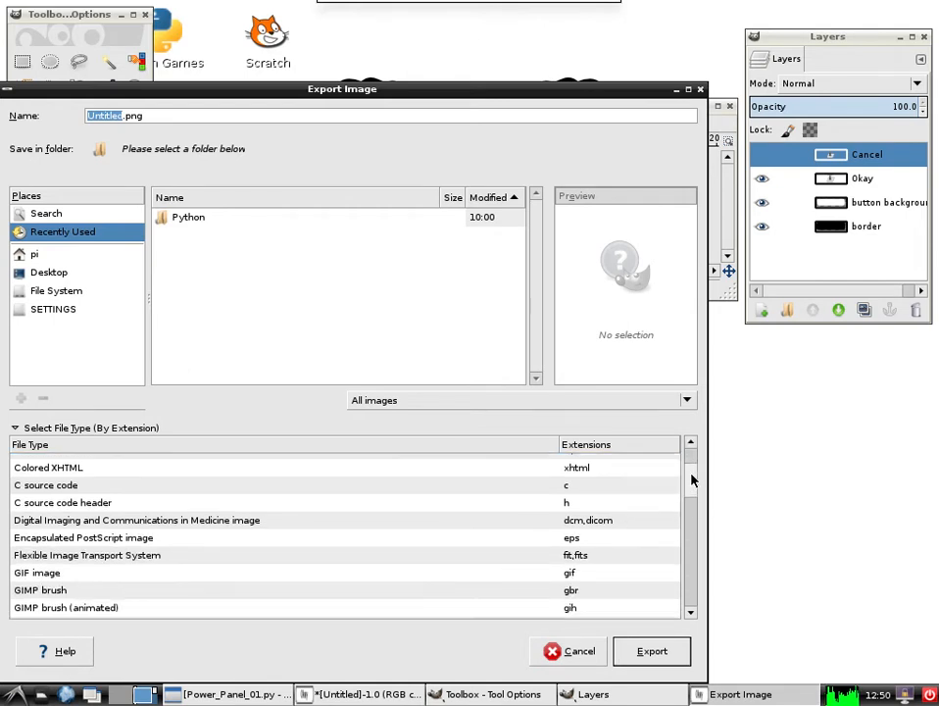
{"action": "scroll", "scroll_direction": "down", "scroll_amount": 3}
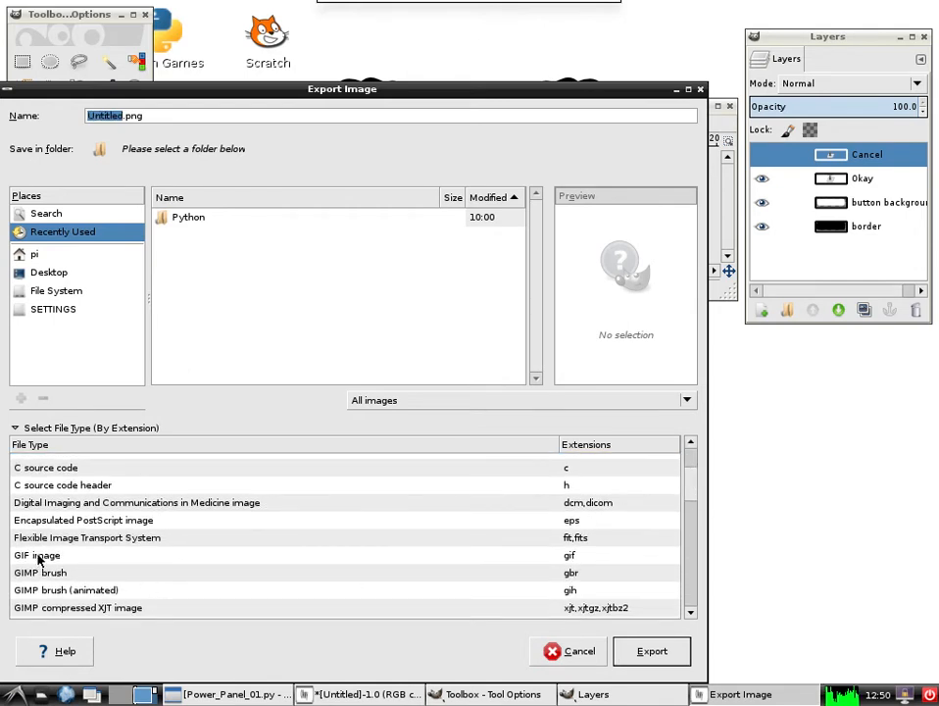
{"action": "left_click", "coordinate": [37, 555]}
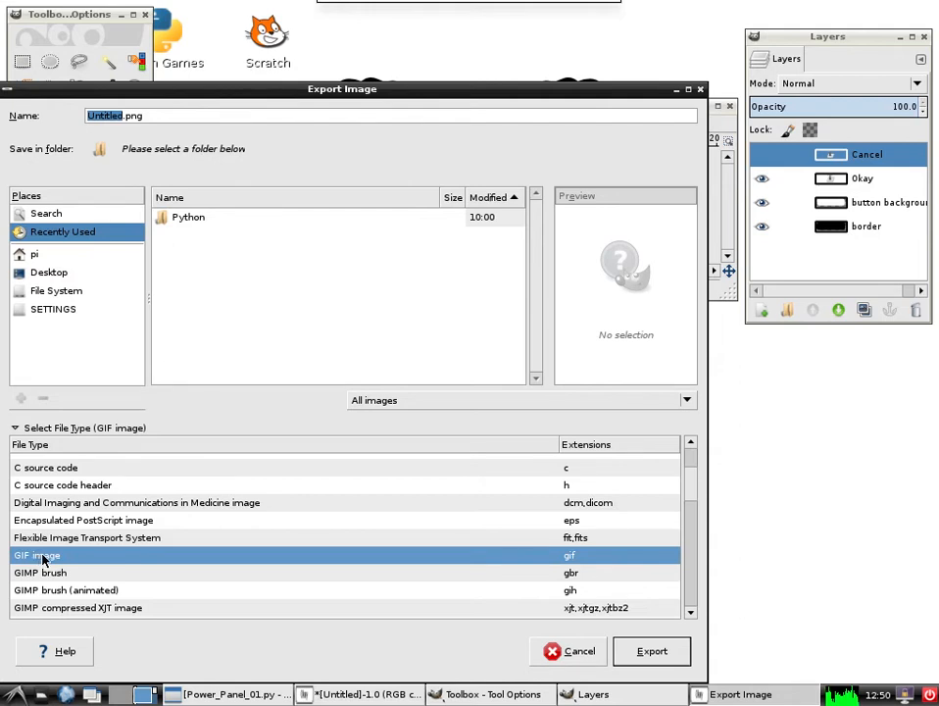
{"action": "mouse_move", "coordinate": [316, 367]}
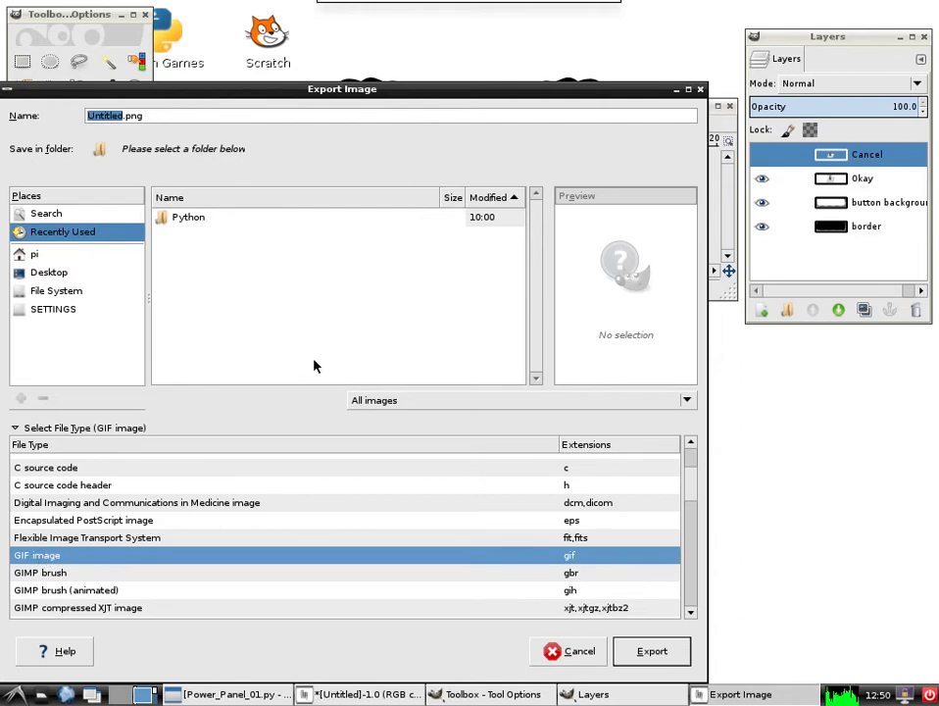
{"action": "mouse_move", "coordinate": [651, 651]}
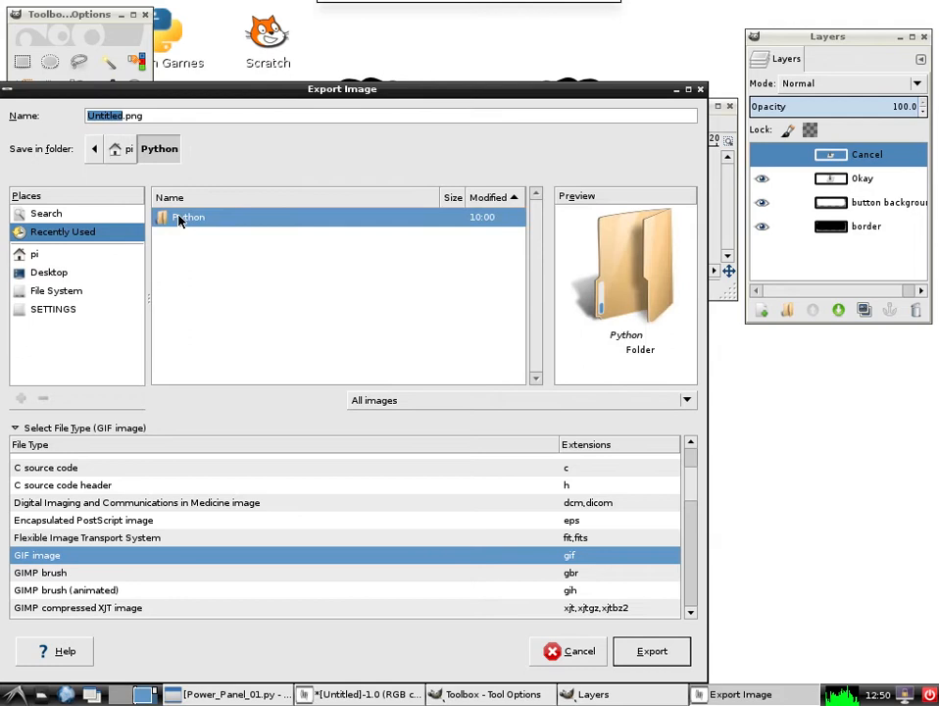
- Export into the Python folder as okImage.gif, confirming replacement of the existing file
{"action": "double_click", "coordinate": [188, 216]}
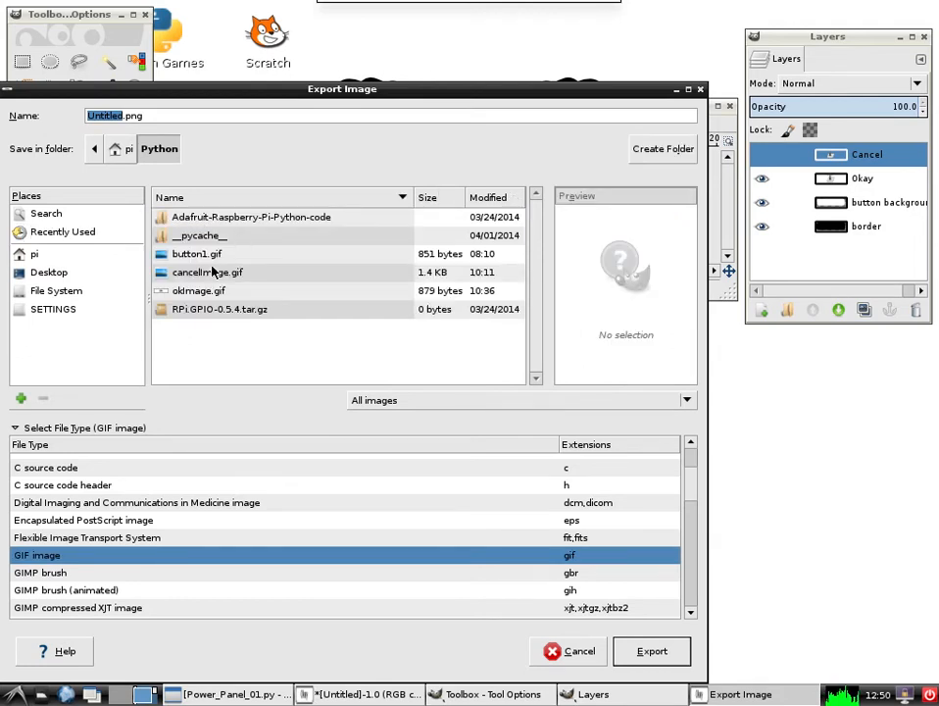
{"action": "mouse_move", "coordinate": [202, 298]}
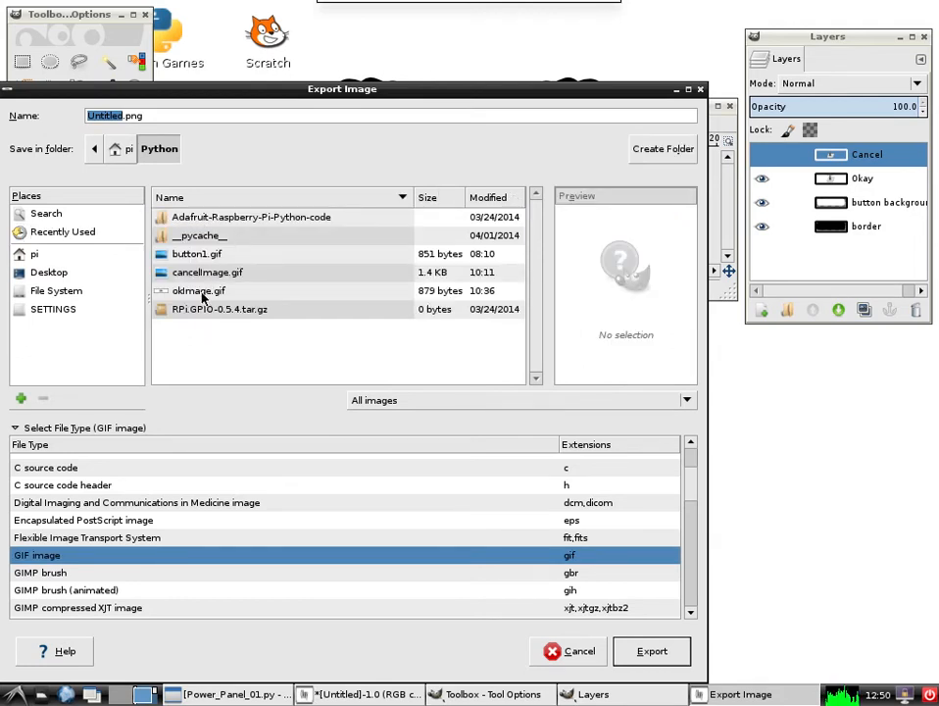
{"action": "left_click", "coordinate": [200, 290]}
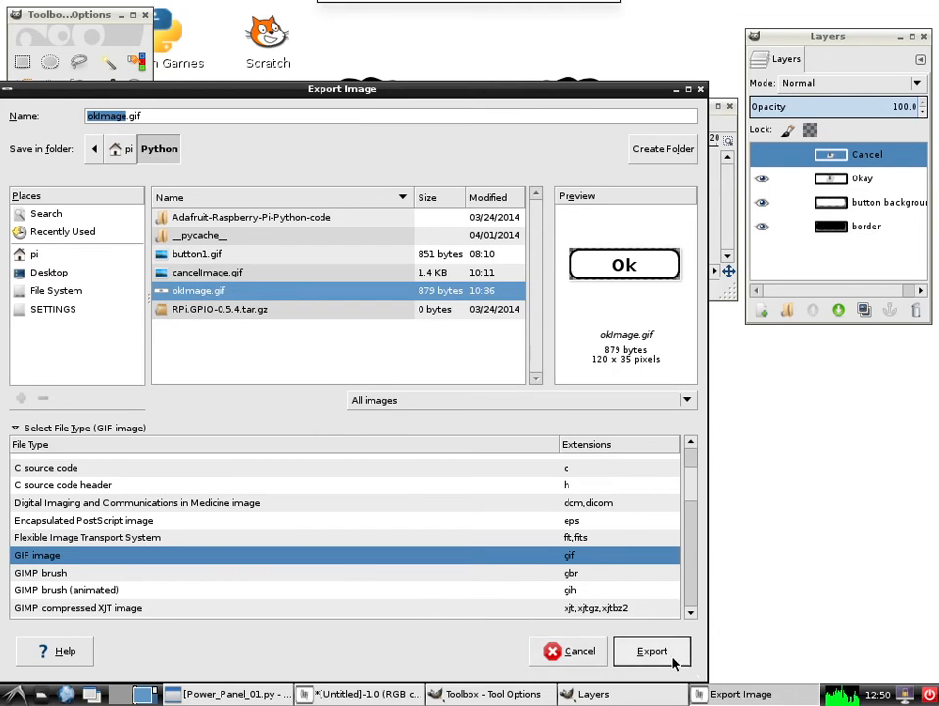
{"action": "left_click", "coordinate": [651, 651]}
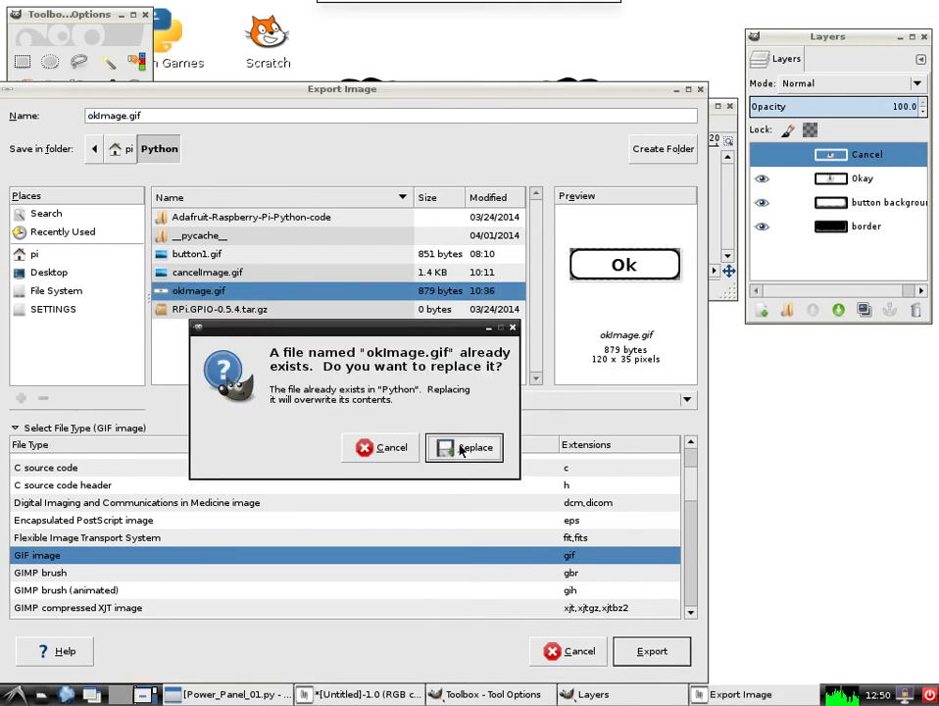
{"action": "left_click", "coordinate": [472, 447]}
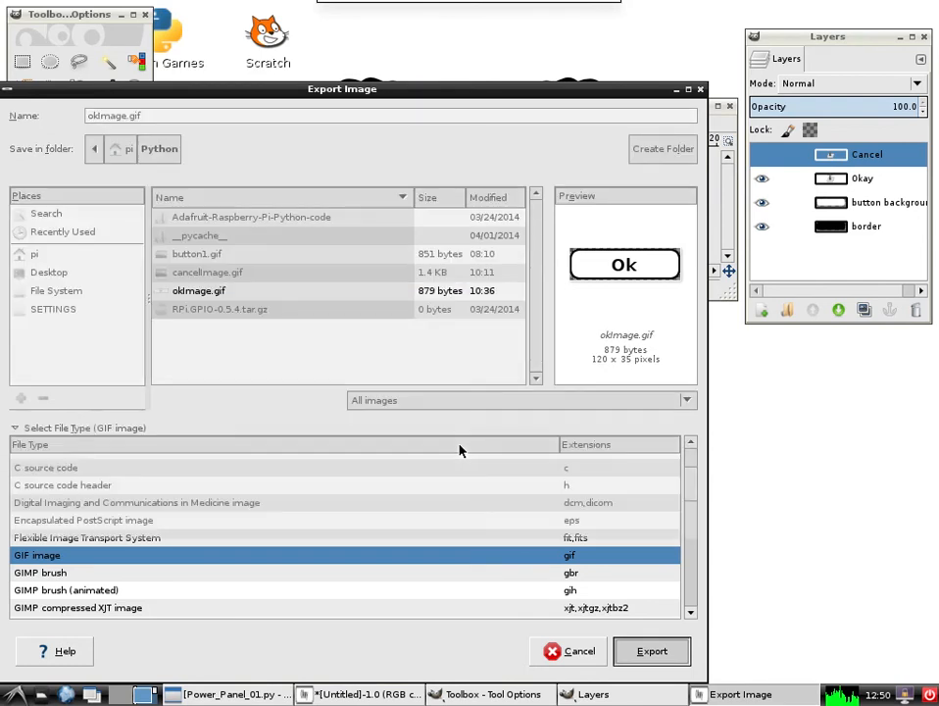
- Finish the GIF export with the GIF comment option unticked
{"action": "left_click", "coordinate": [650, 651]}
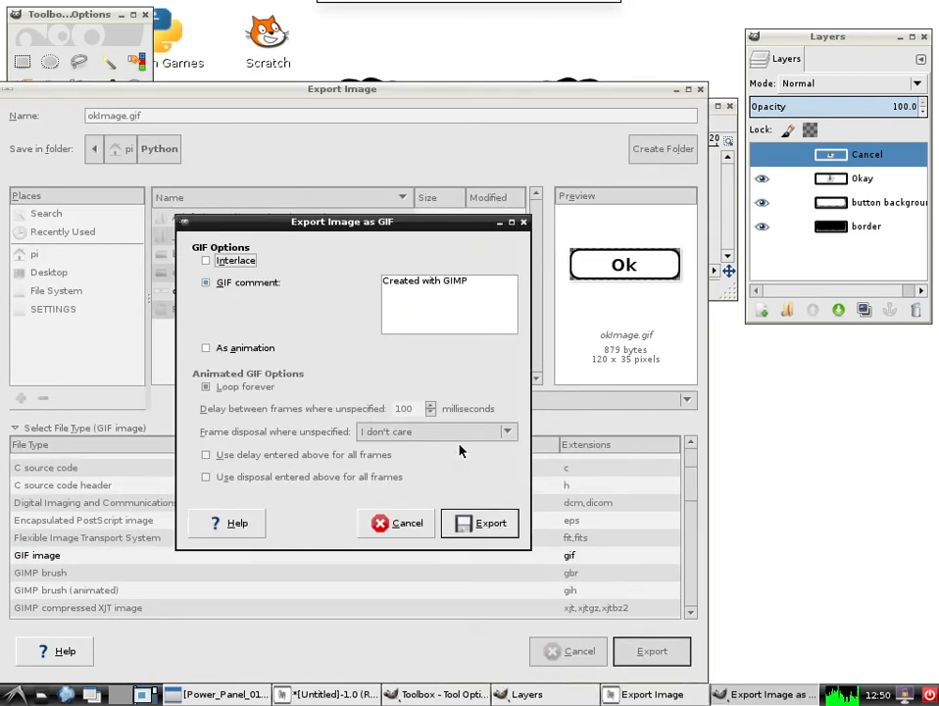
{"action": "mouse_move", "coordinate": [186, 304]}
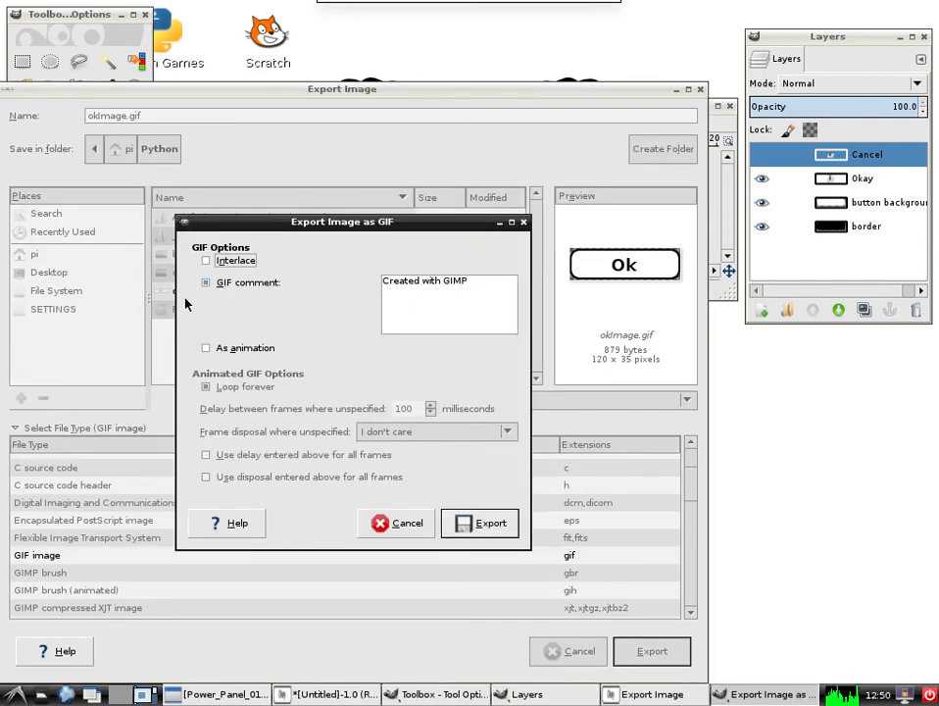
{"action": "left_click", "coordinate": [206, 282]}
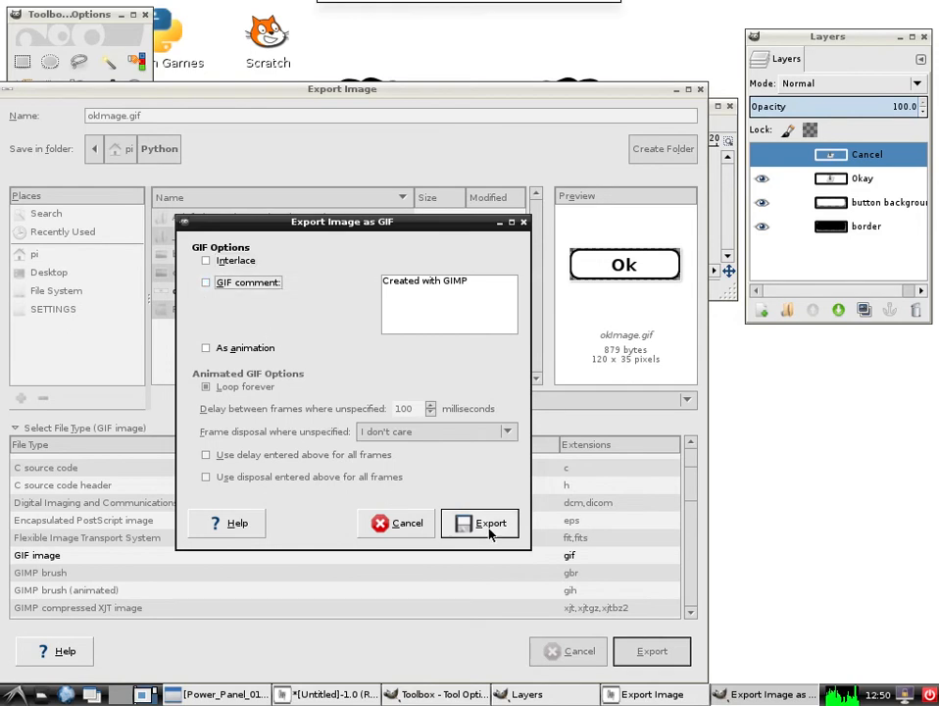
{"action": "left_click", "coordinate": [481, 521]}
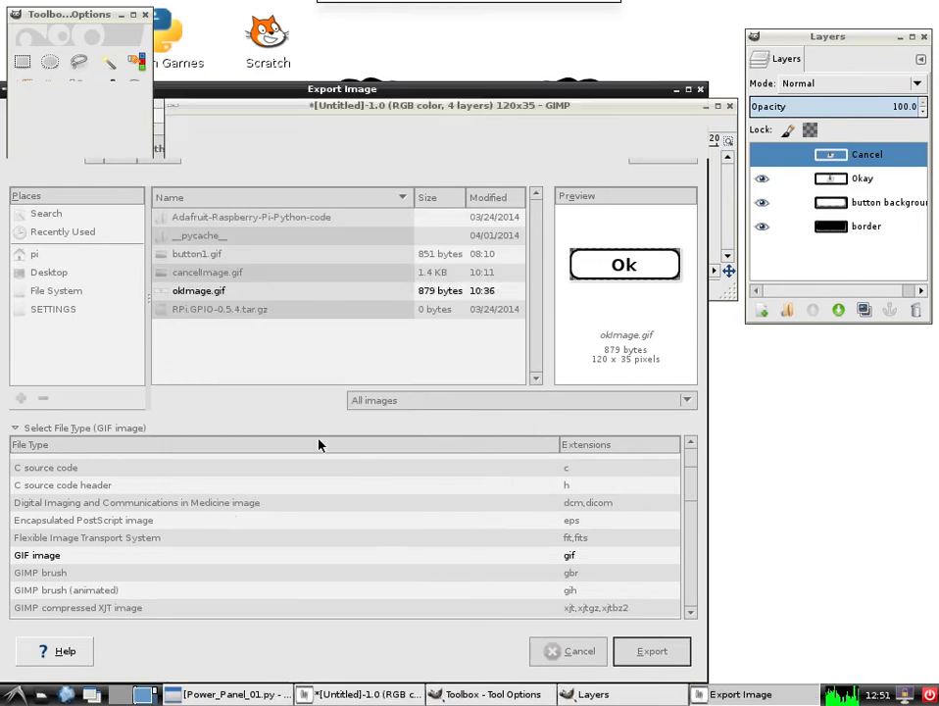
- Hide the Okay text layer and show the Cancel text layer on the button
{"action": "left_click", "coordinate": [651, 651]}
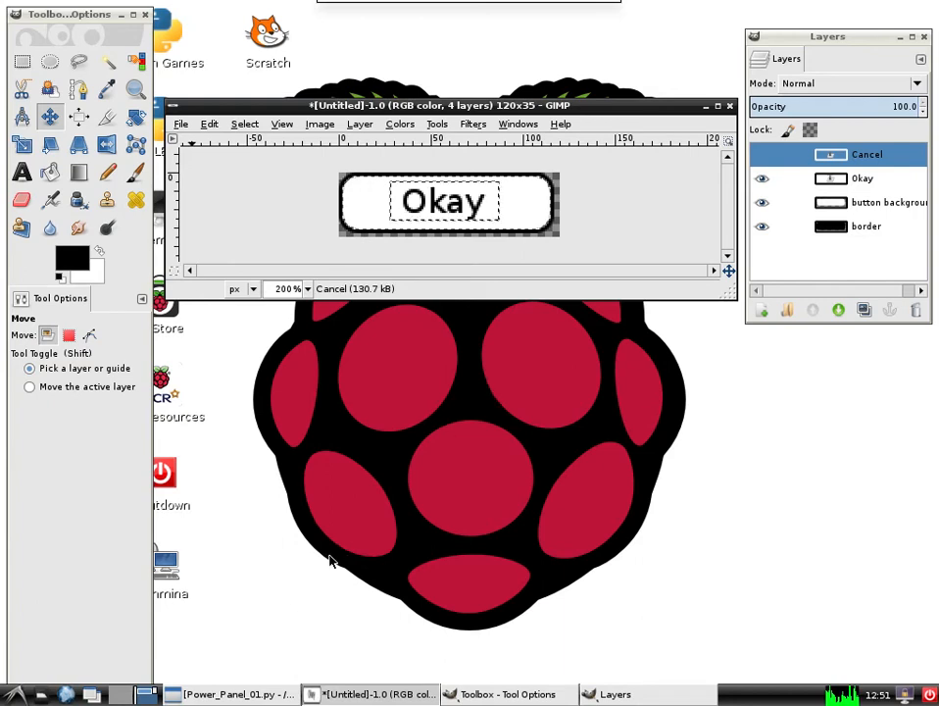
{"action": "mouse_move", "coordinate": [688, 382]}
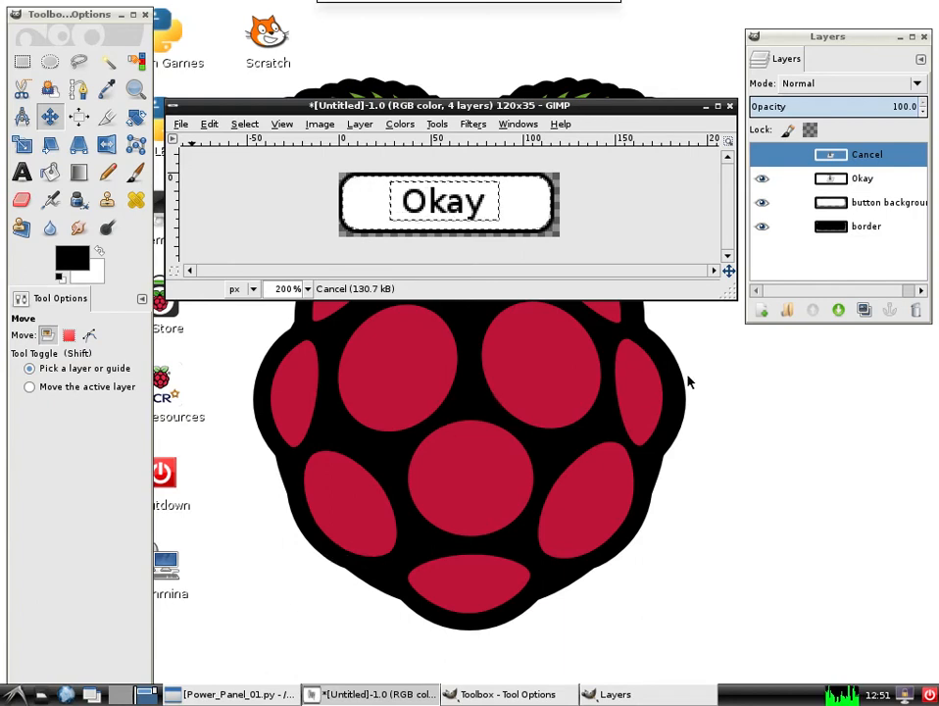
{"action": "left_click", "coordinate": [760, 176]}
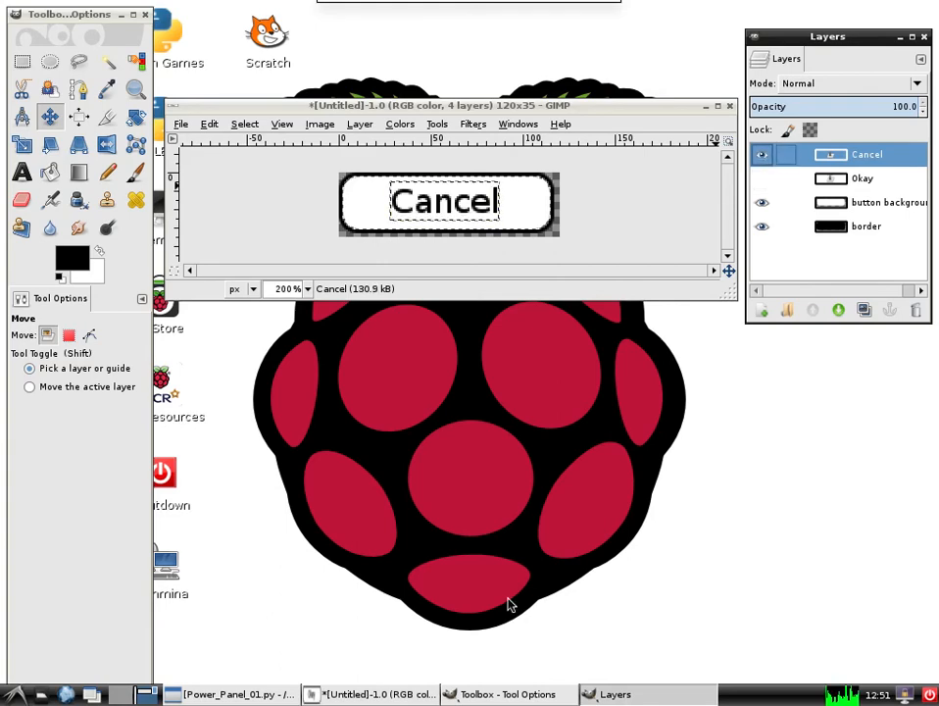
{"action": "left_click", "coordinate": [235, 694]}
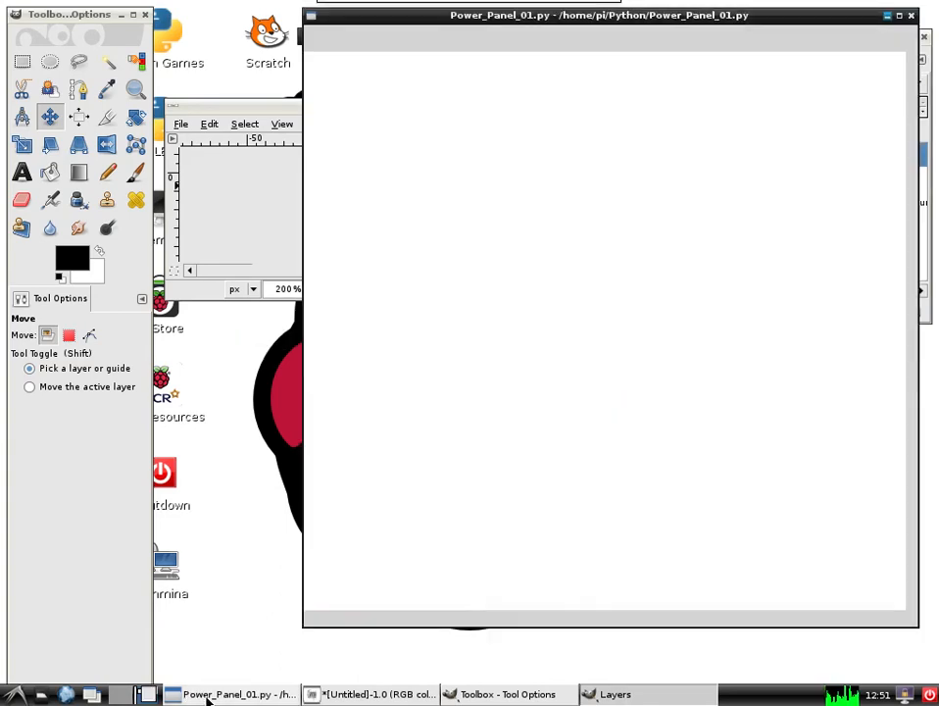
- Bring Power_Panel_01.py forward in IDLE and reach its Run menu
{"action": "left_click", "coordinate": [235, 694]}
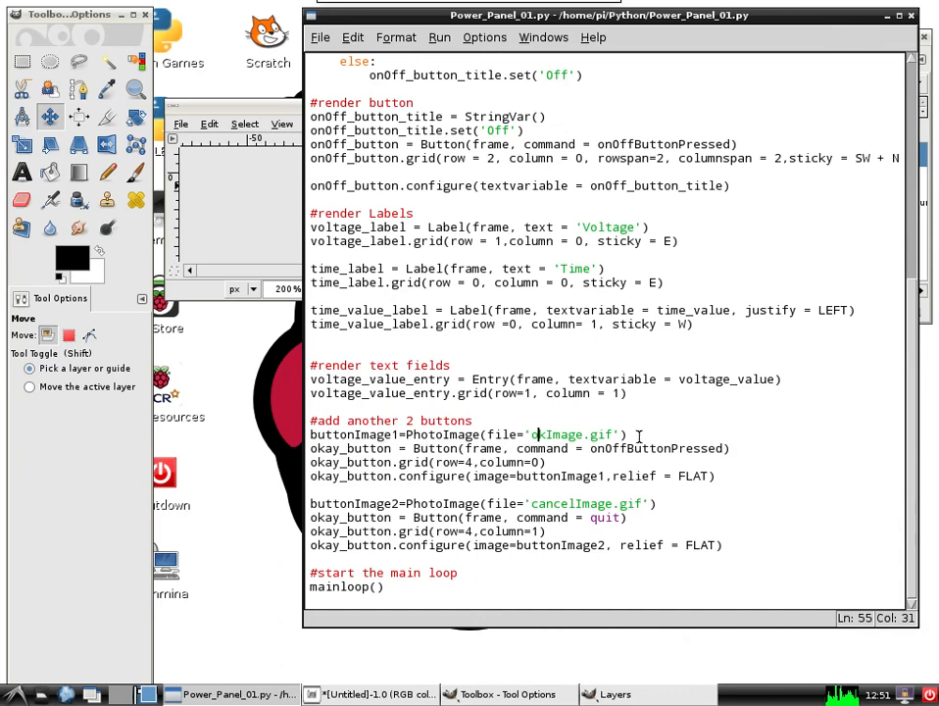
{"action": "mouse_move", "coordinate": [631, 466]}
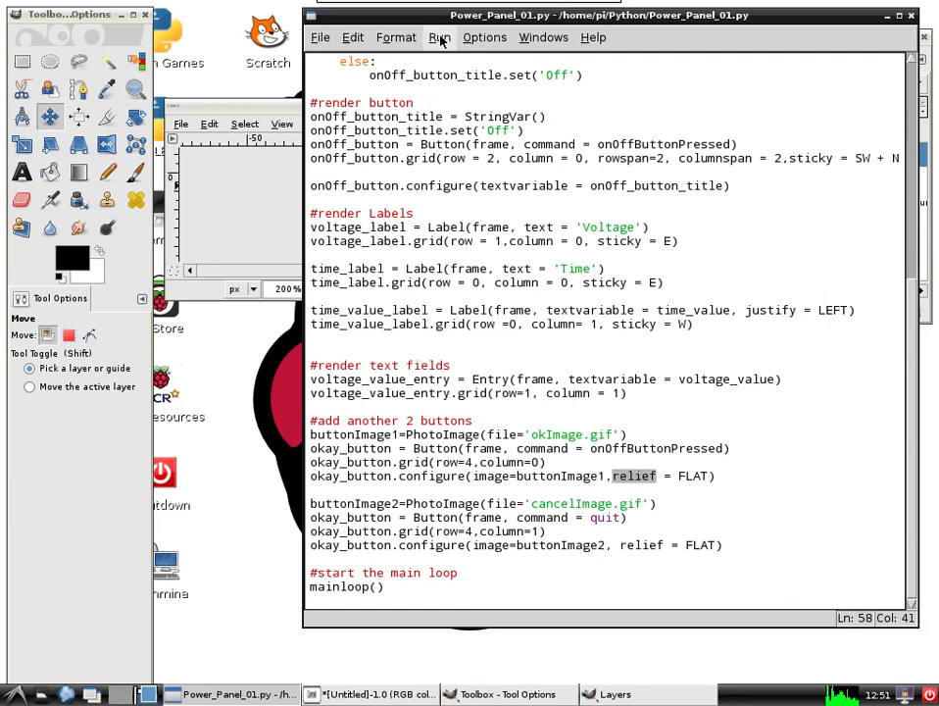
{"action": "left_click", "coordinate": [439, 38]}
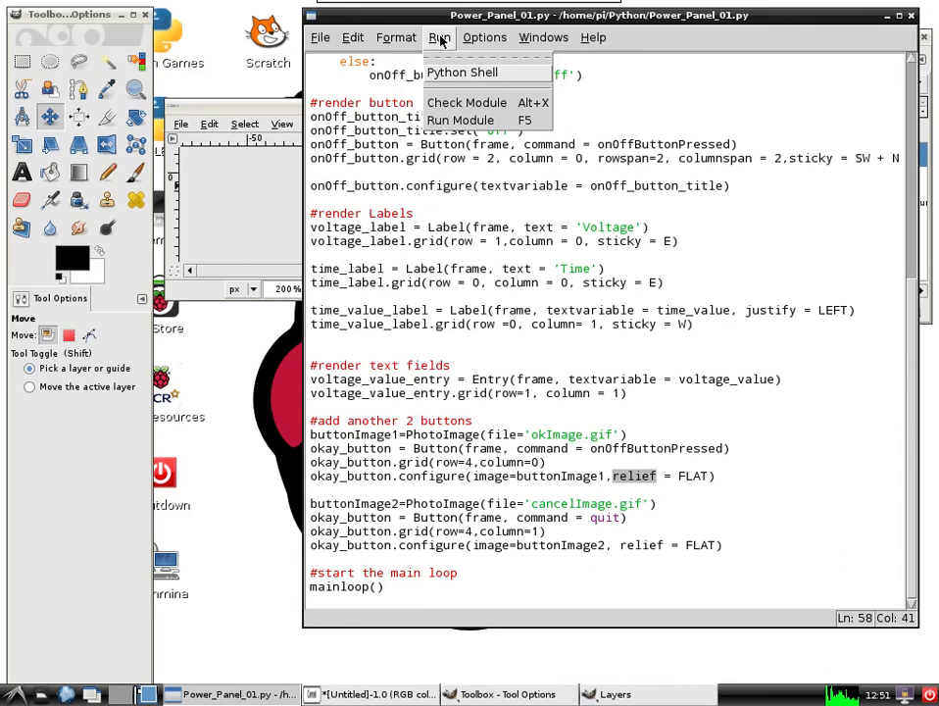
{"action": "mouse_move", "coordinate": [460, 120]}
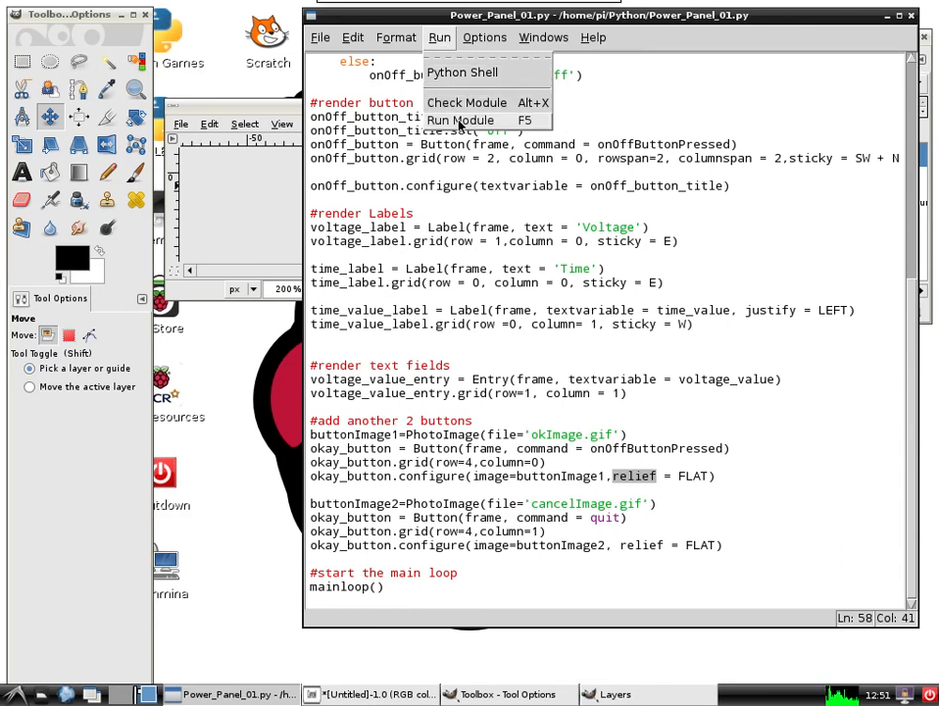